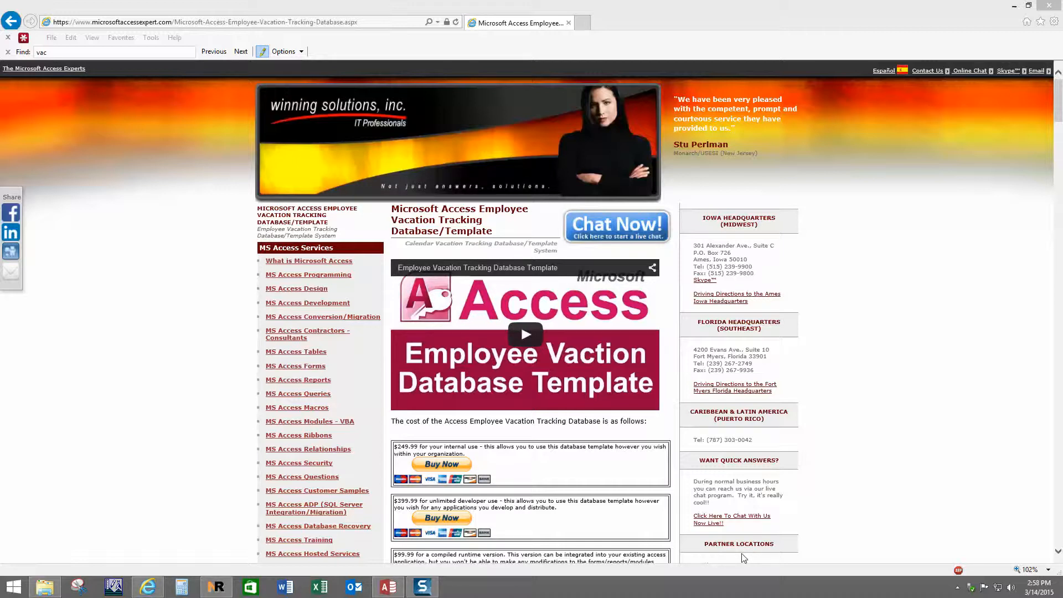
pyautogui.moveTo(703, 580)
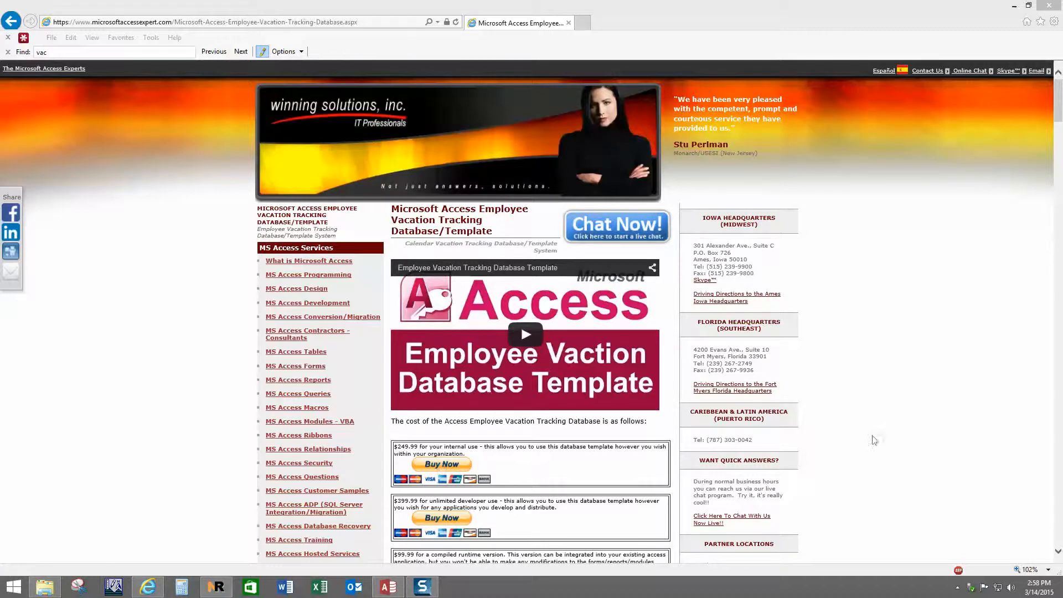
# Scroll the Internet Explorer product page before switching to the vacation database main menu.
pyautogui.scroll(-3)
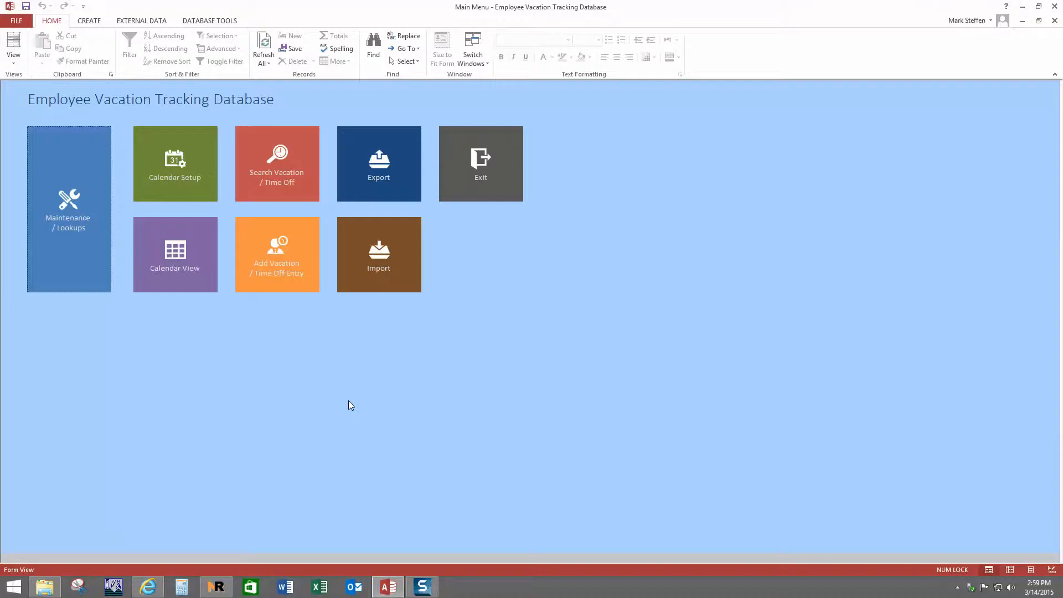
pyautogui.moveTo(305, 286)
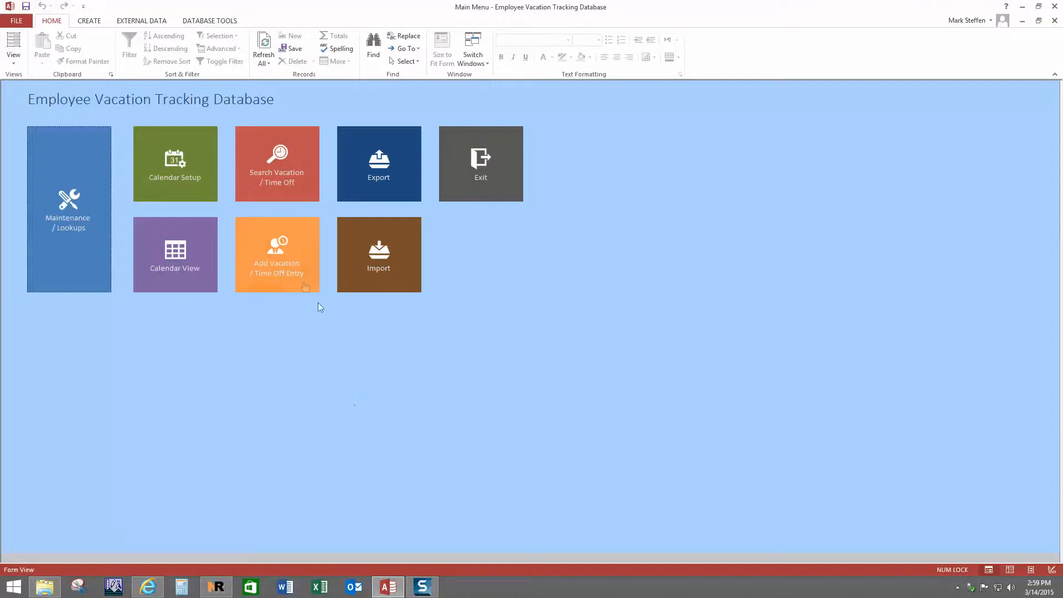
pyautogui.click(276, 254)
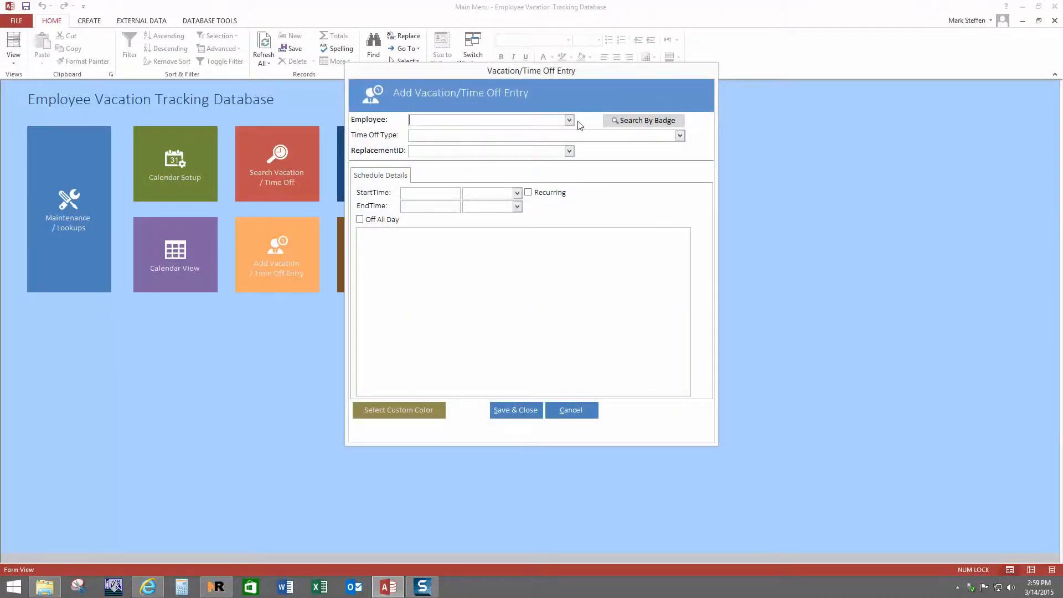
pyautogui.click(568, 120)
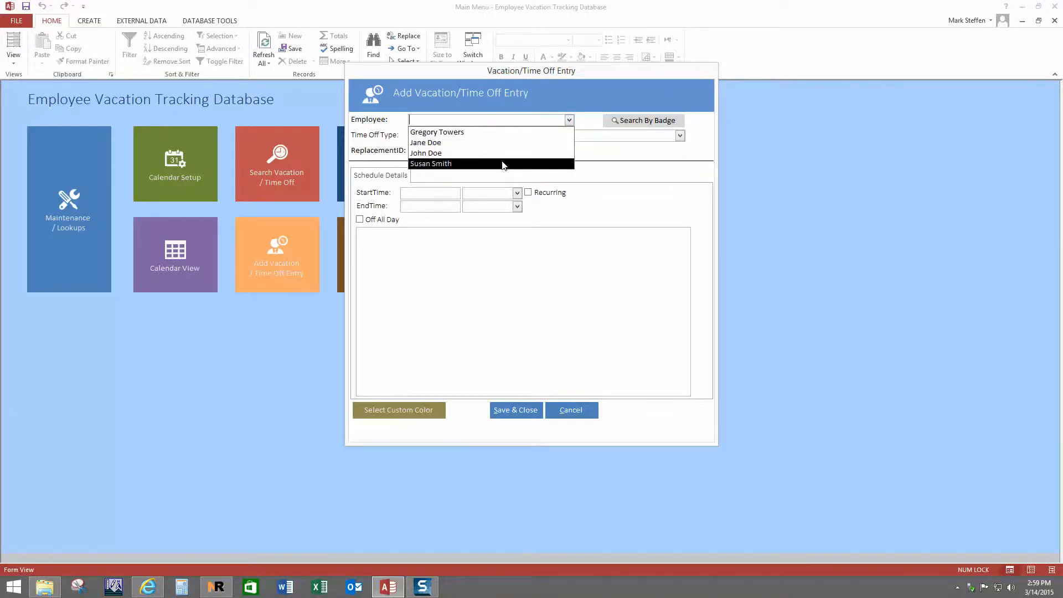
pyautogui.click(431, 164)
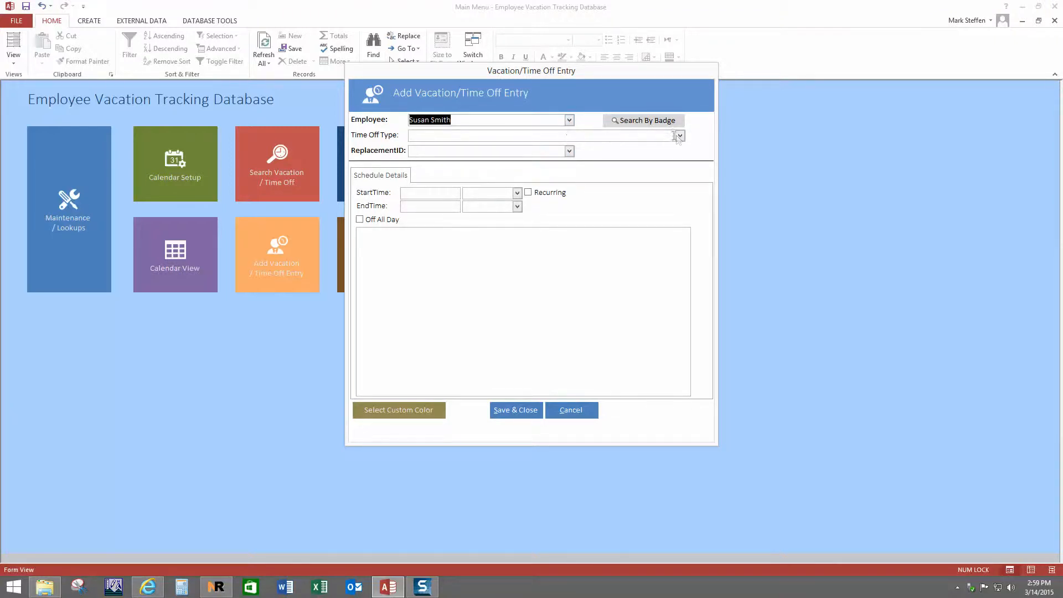
pyautogui.click(679, 135)
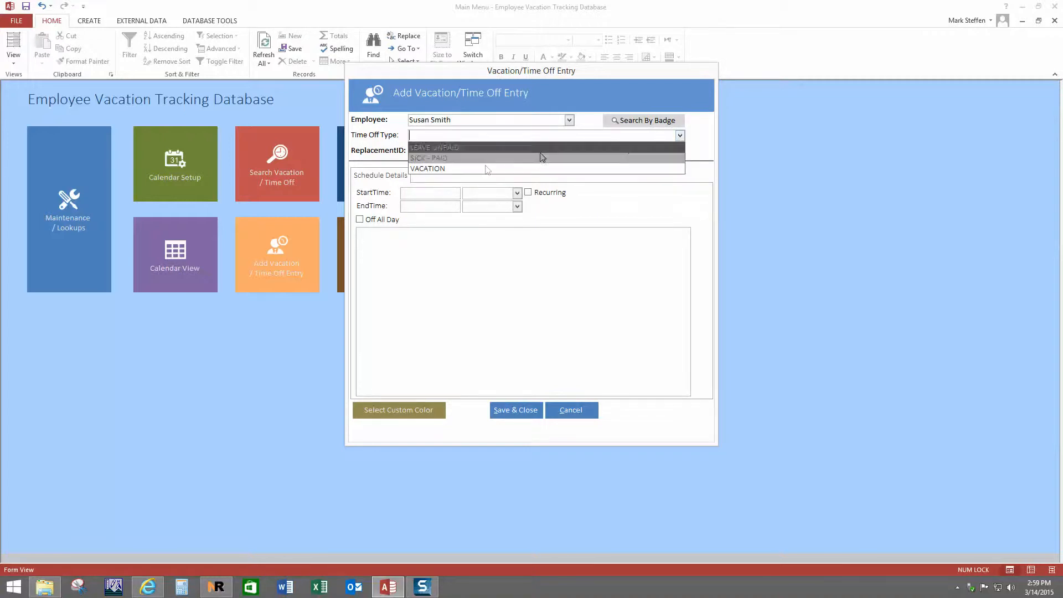
pyautogui.click(427, 168)
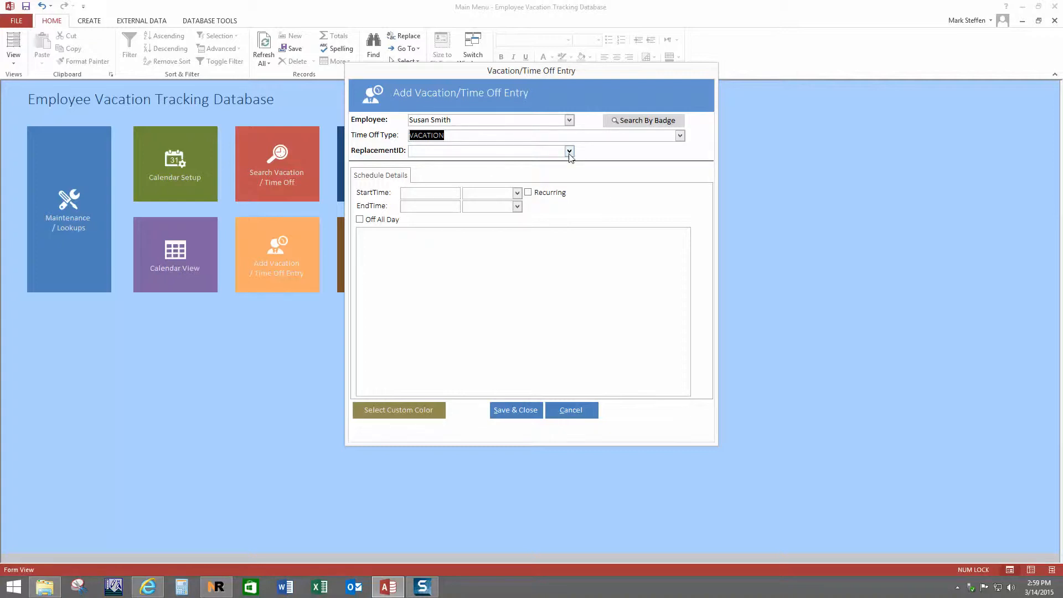
pyautogui.click(569, 151)
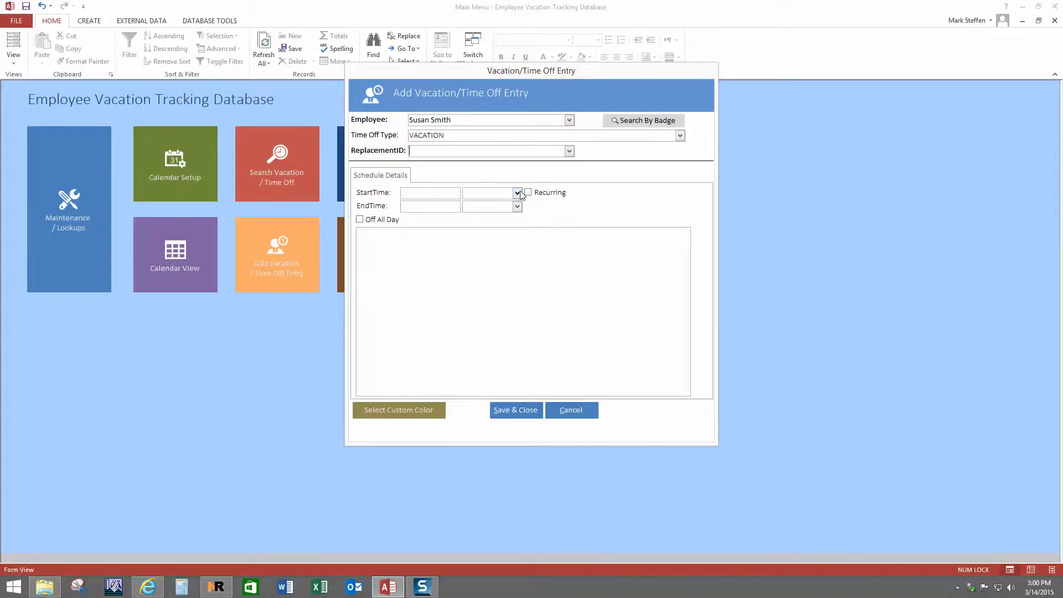
# Set the entry's start time to 05:00 PM and end time to 11:00 PM.
pyautogui.click(516, 193)
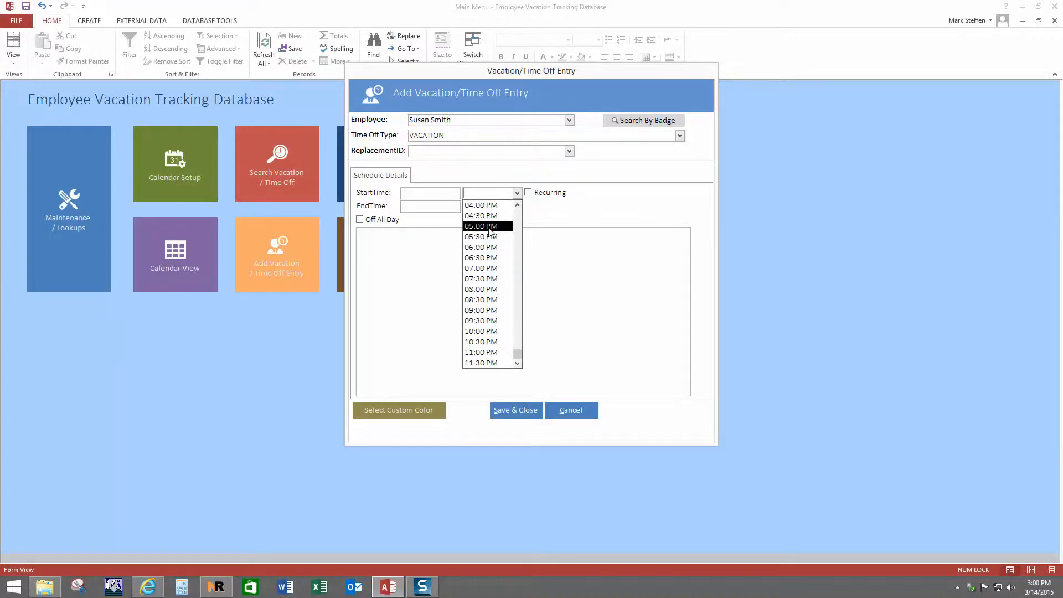
pyautogui.click(480, 226)
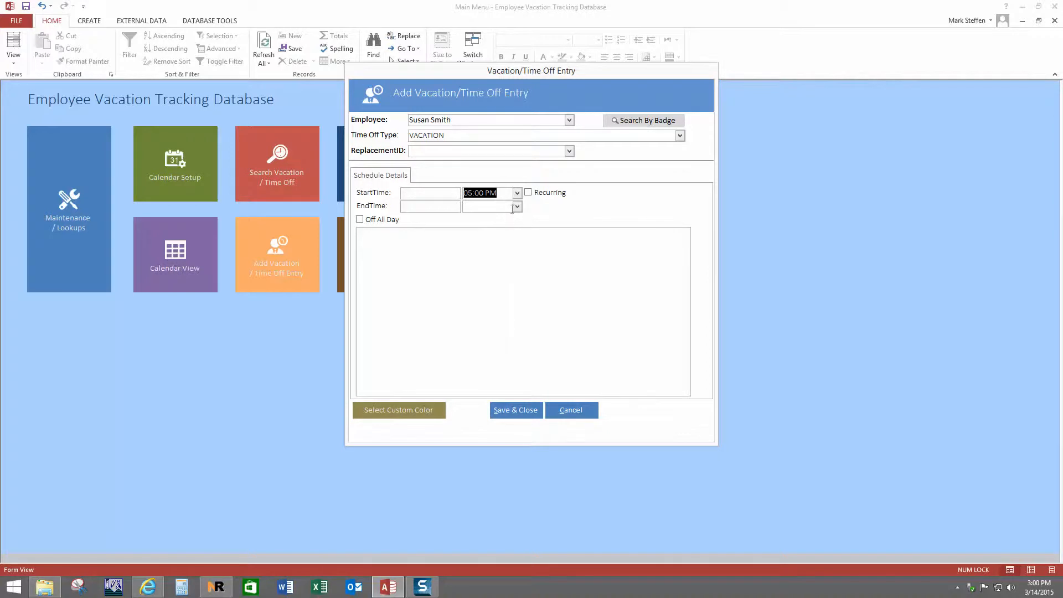
pyautogui.click(517, 206)
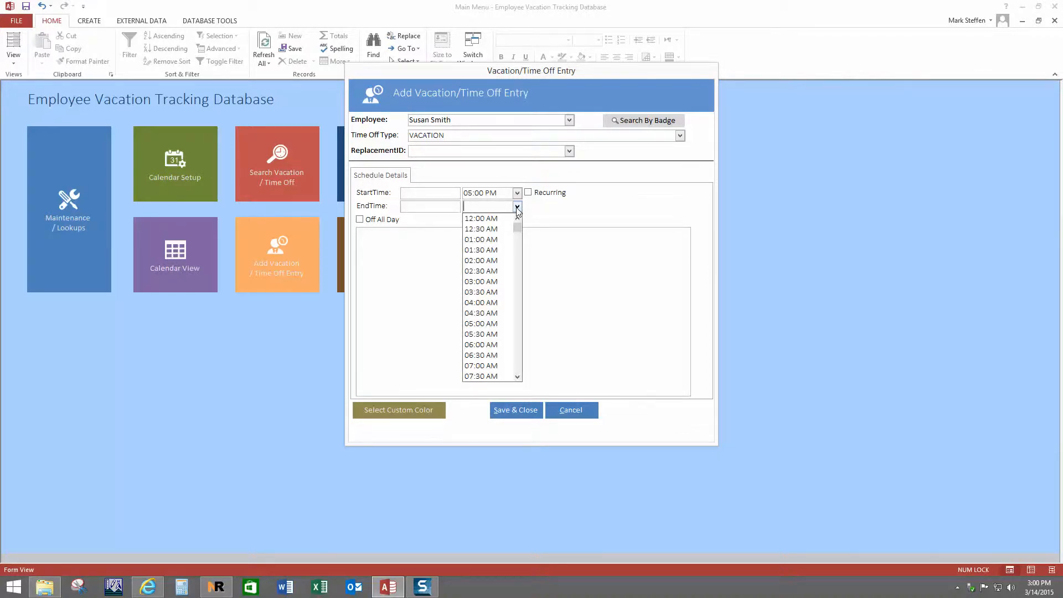
pyautogui.moveTo(480, 281)
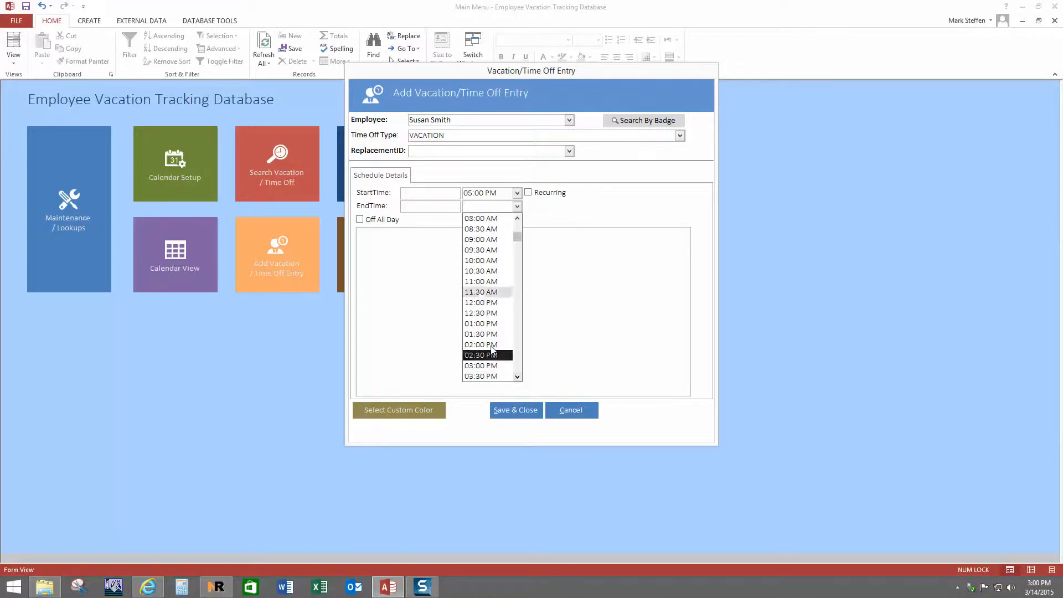
pyautogui.moveTo(481, 323)
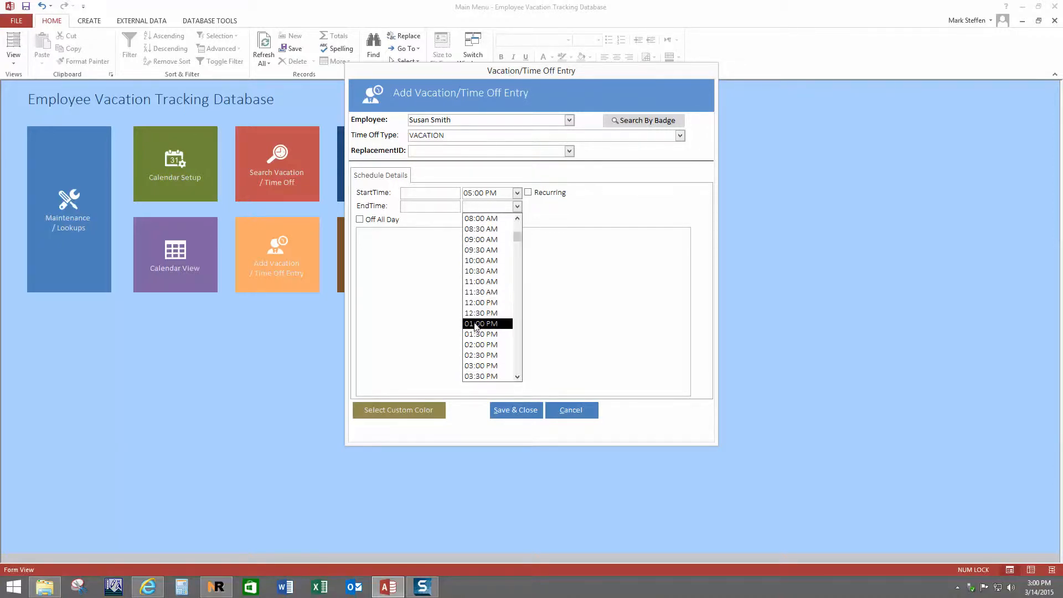
pyautogui.scroll(-3)
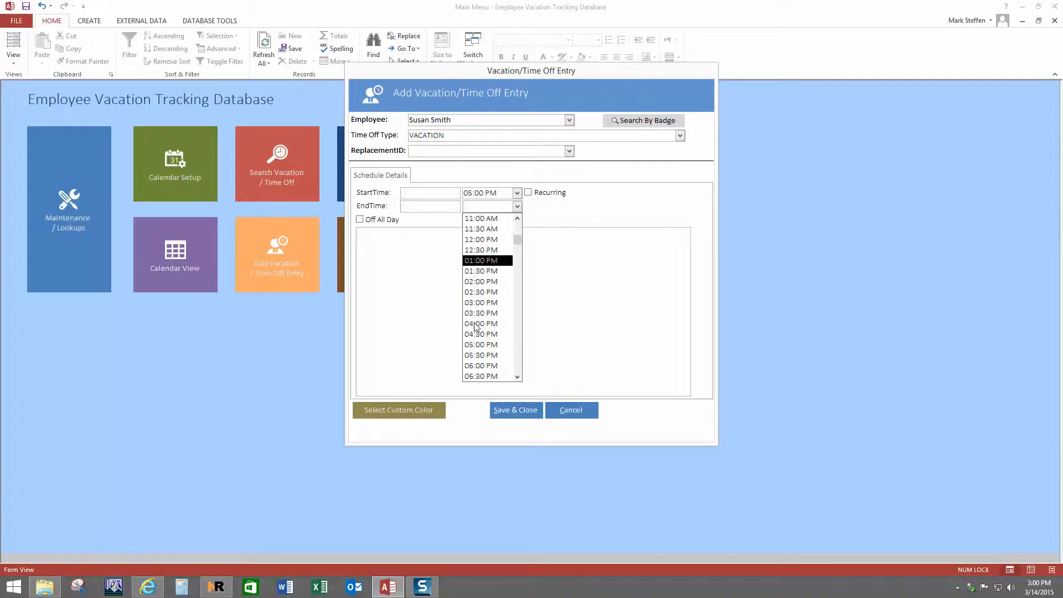
pyautogui.scroll(-3)
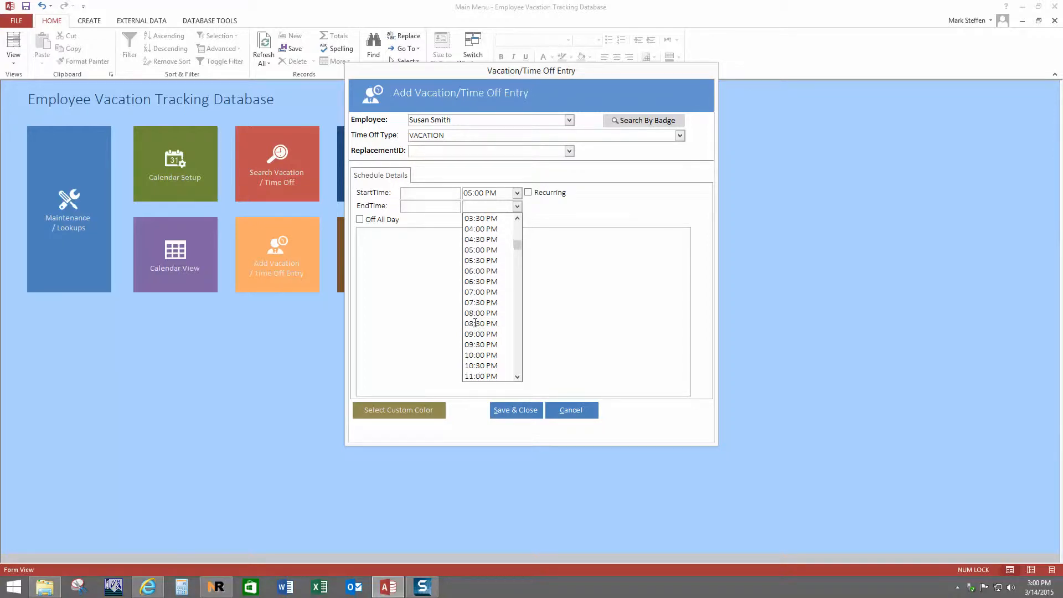
pyautogui.click(480, 376)
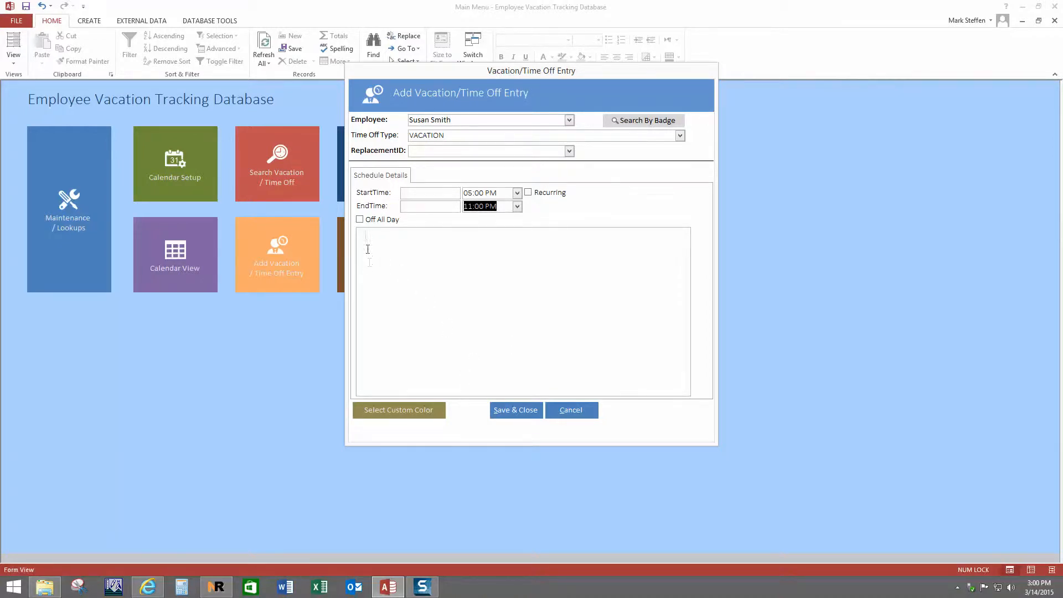
pyautogui.click(360, 219)
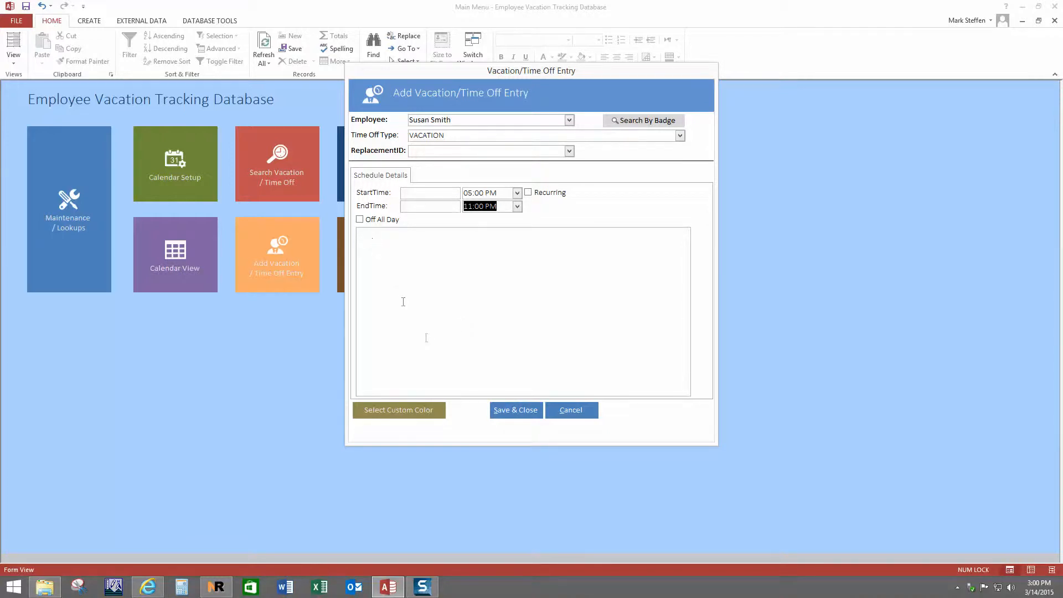
pyautogui.moveTo(514, 410)
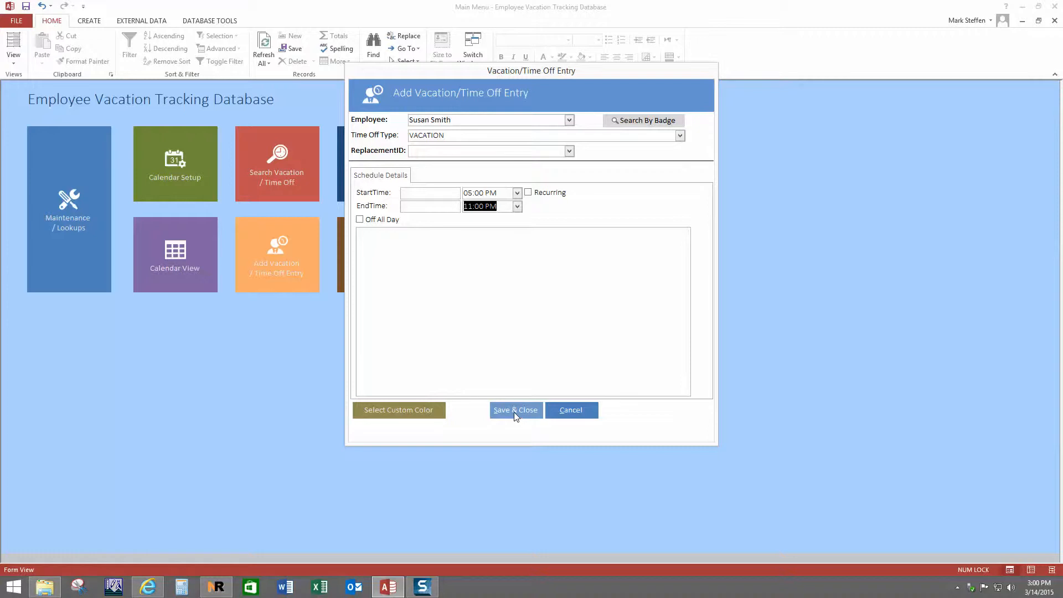
# Dismiss the missing-dates warning, set start and end dates to March 14, and save.
pyautogui.click(514, 410)
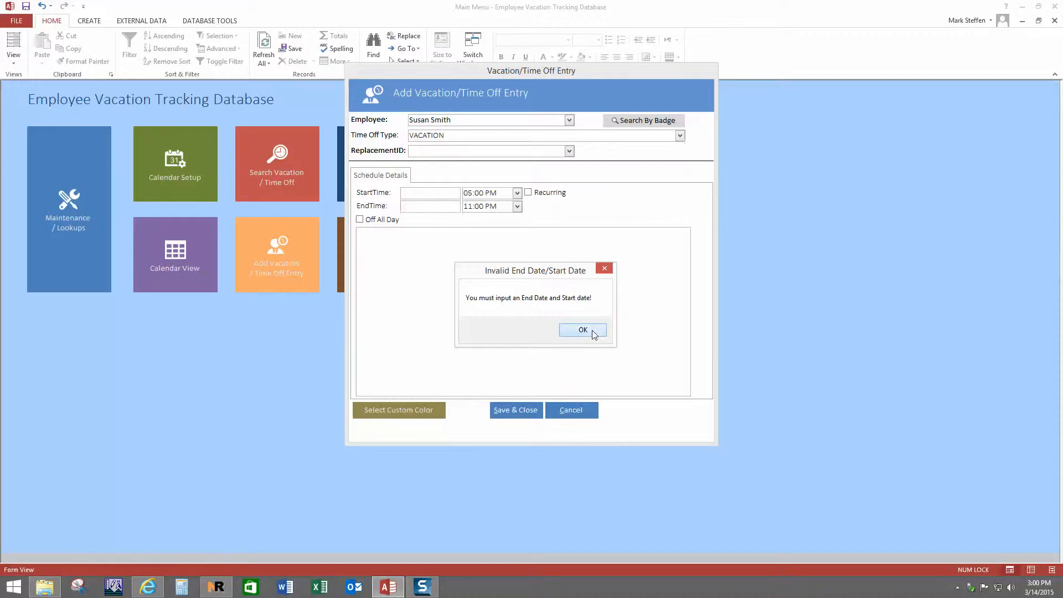
pyautogui.click(582, 329)
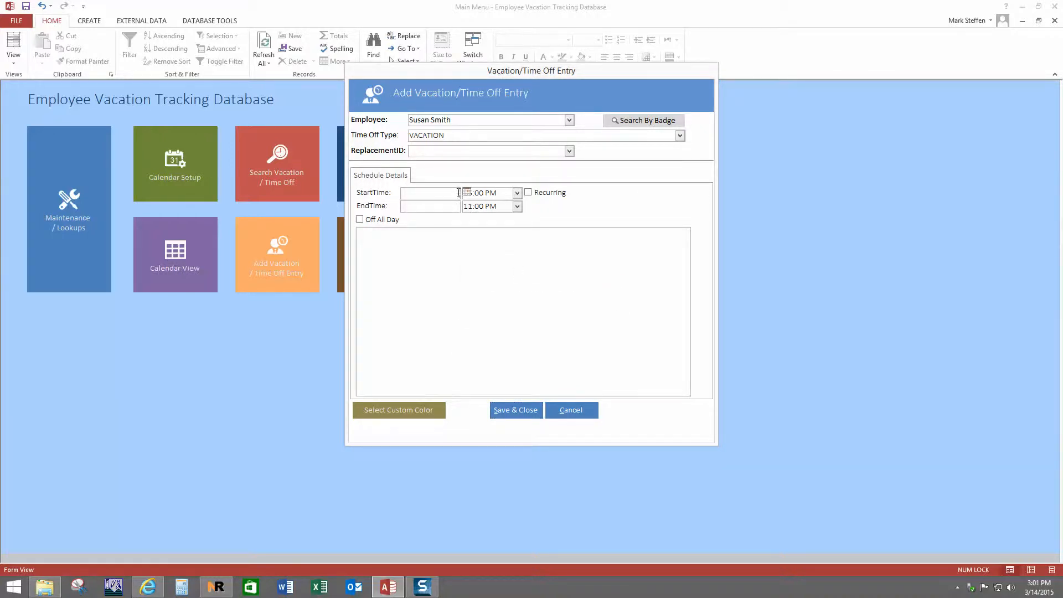
pyautogui.click(466, 192)
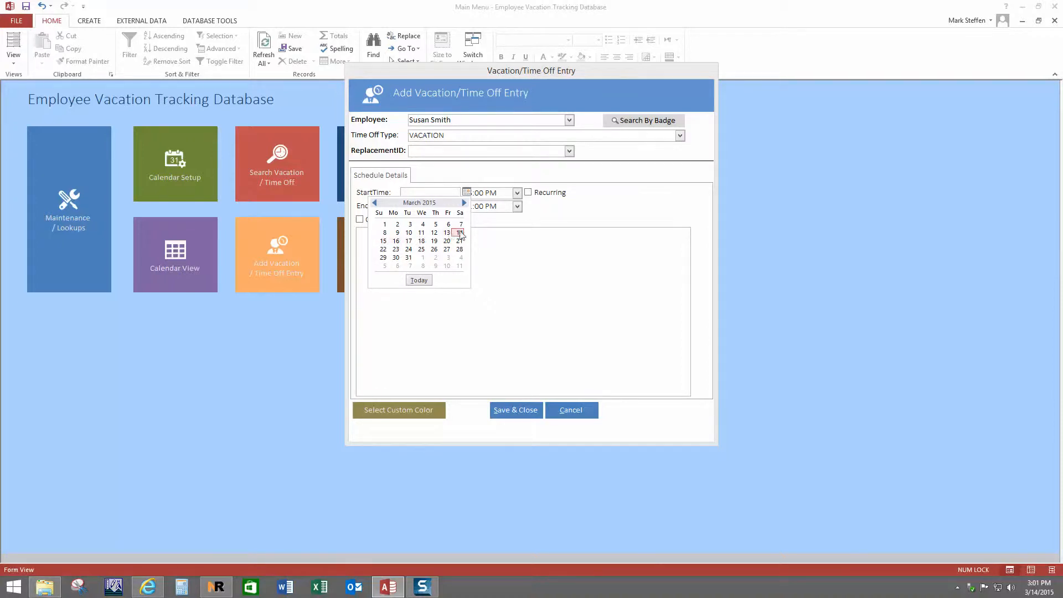
pyautogui.click(459, 232)
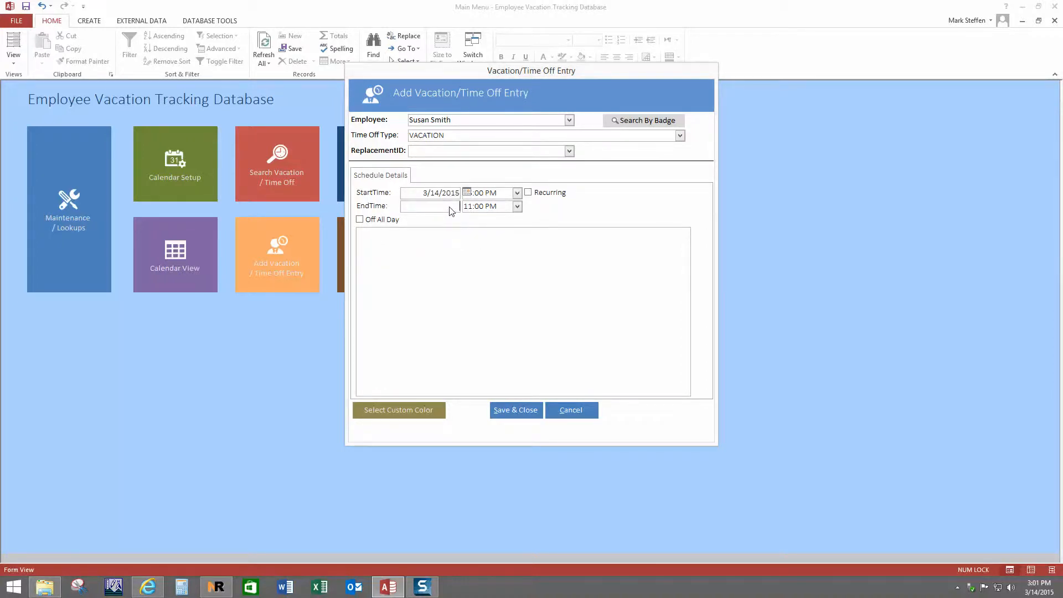
pyautogui.click(466, 193)
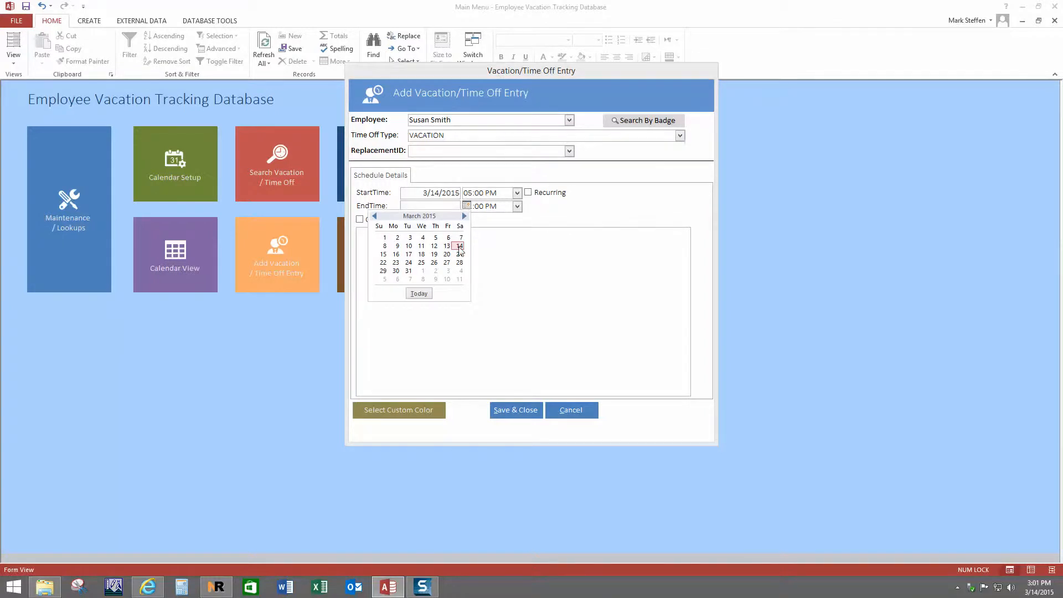
pyautogui.click(459, 245)
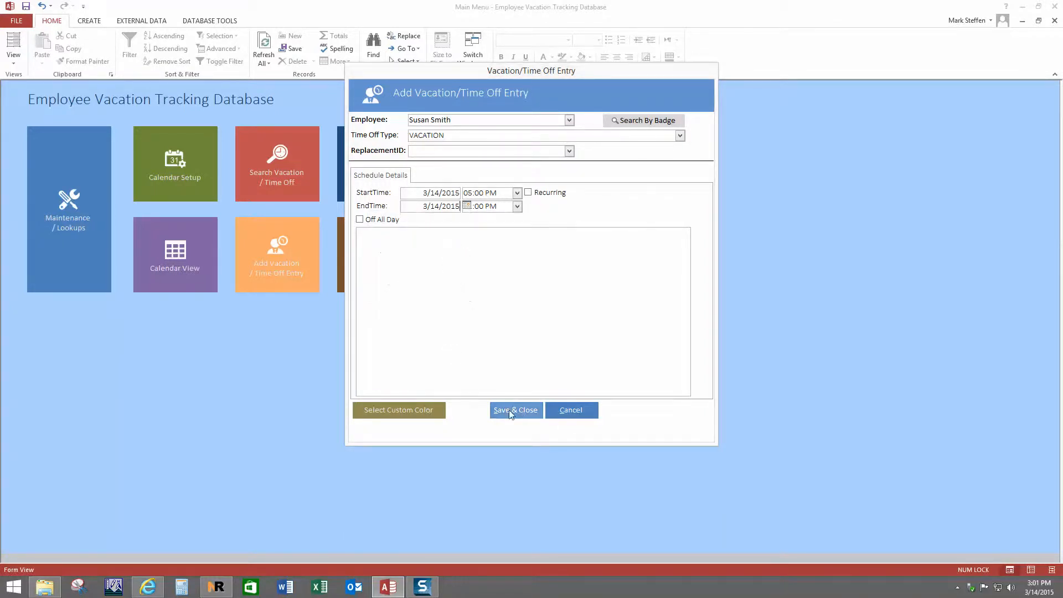
pyautogui.click(514, 410)
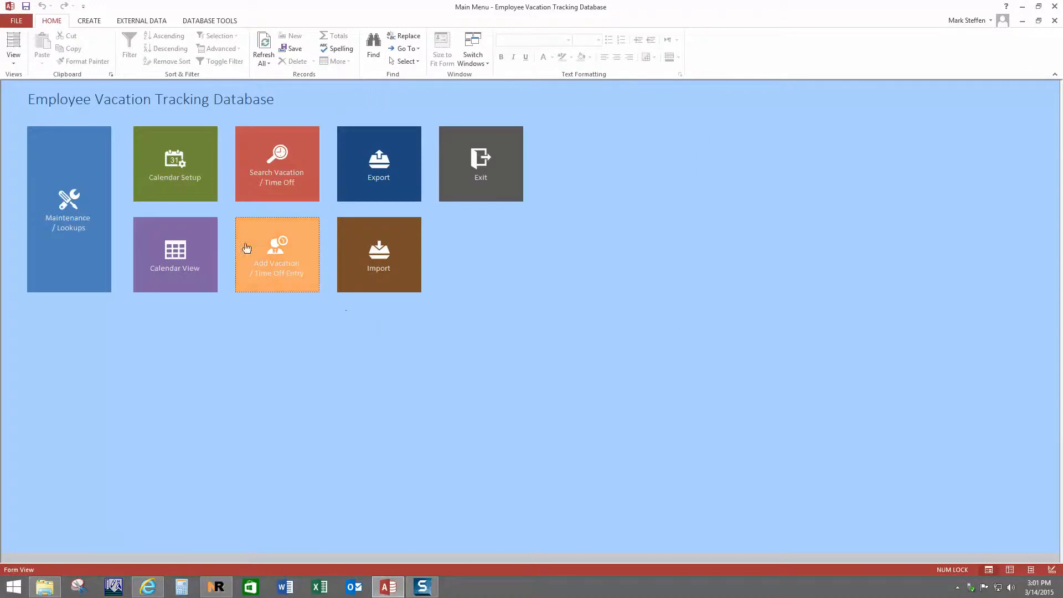
pyautogui.click(174, 254)
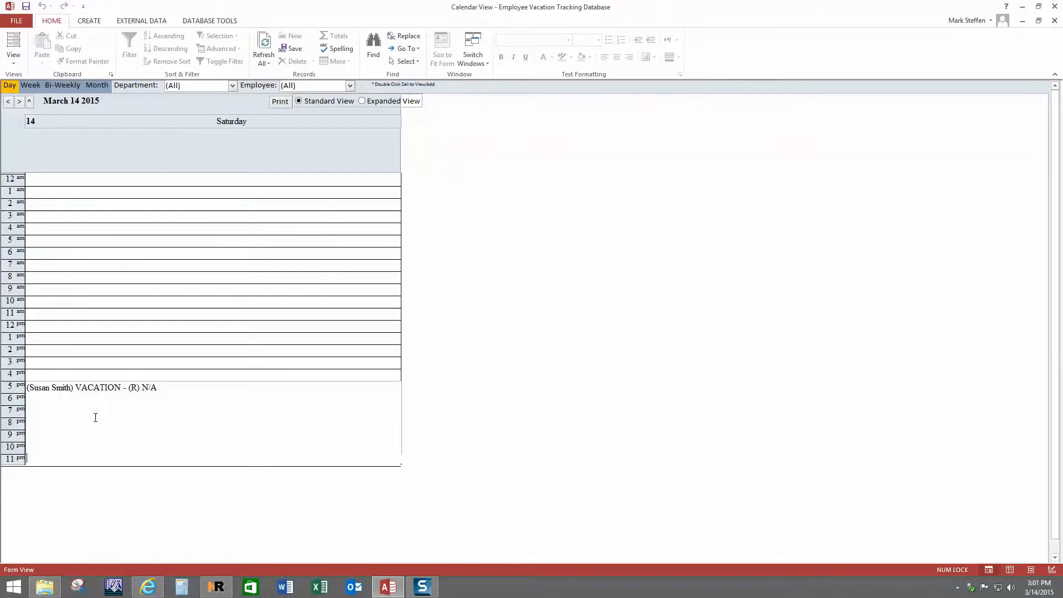
pyautogui.moveTo(776, 281)
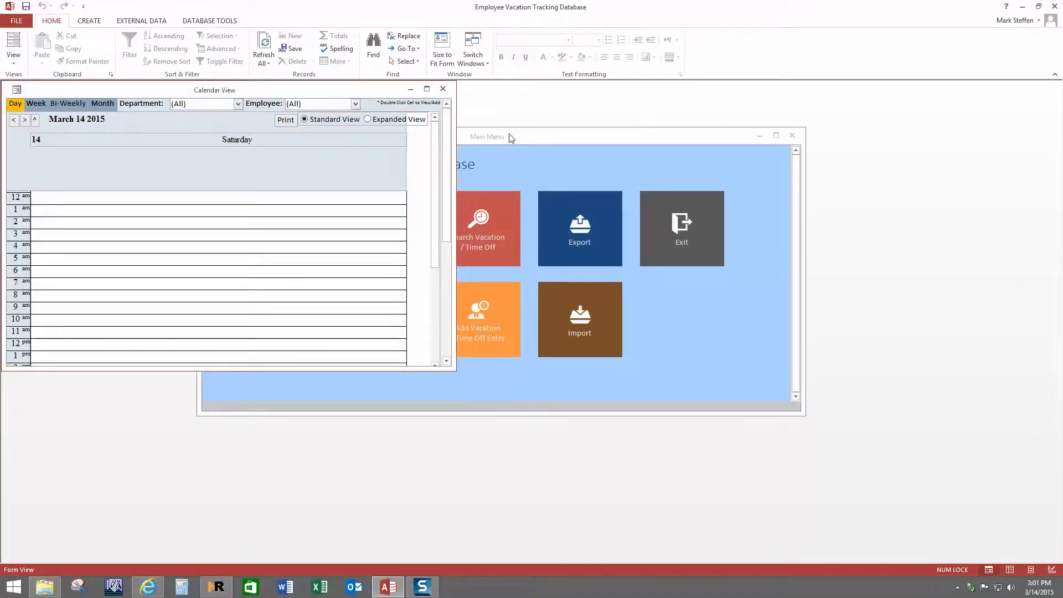
pyautogui.click(443, 88)
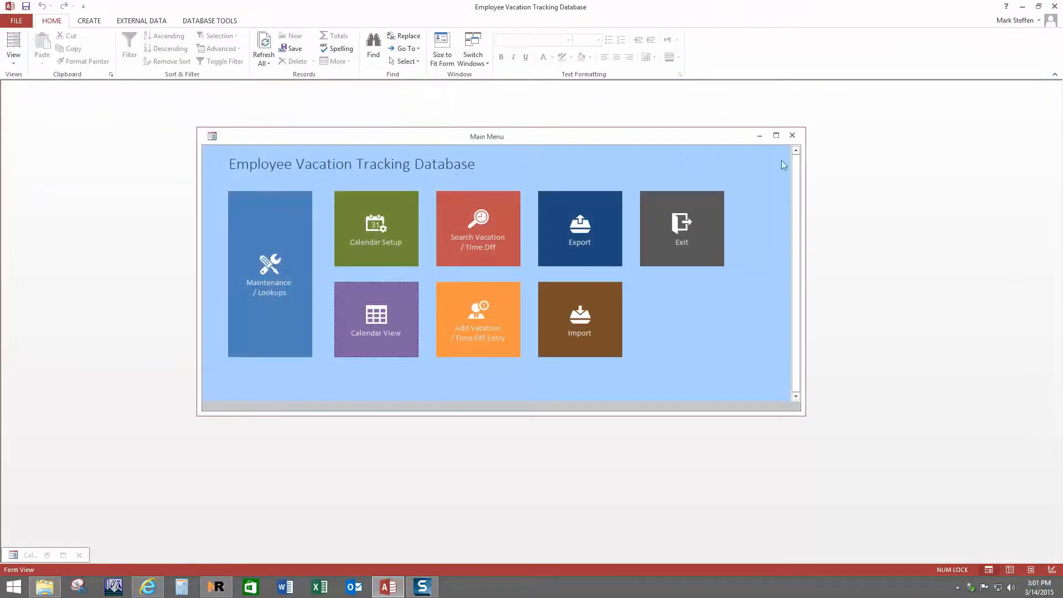
pyautogui.click(776, 136)
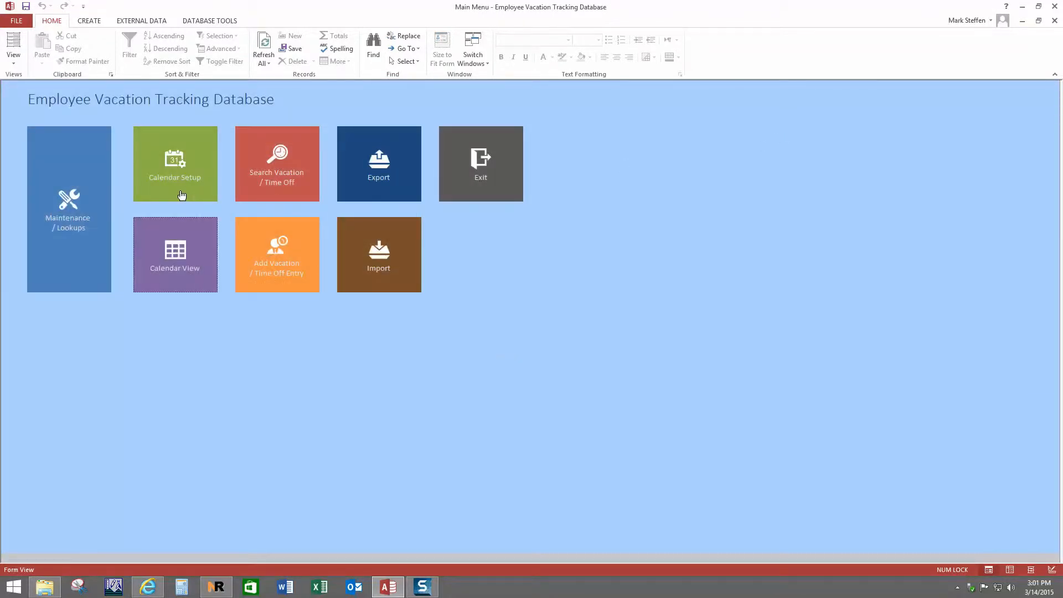
pyautogui.click(174, 163)
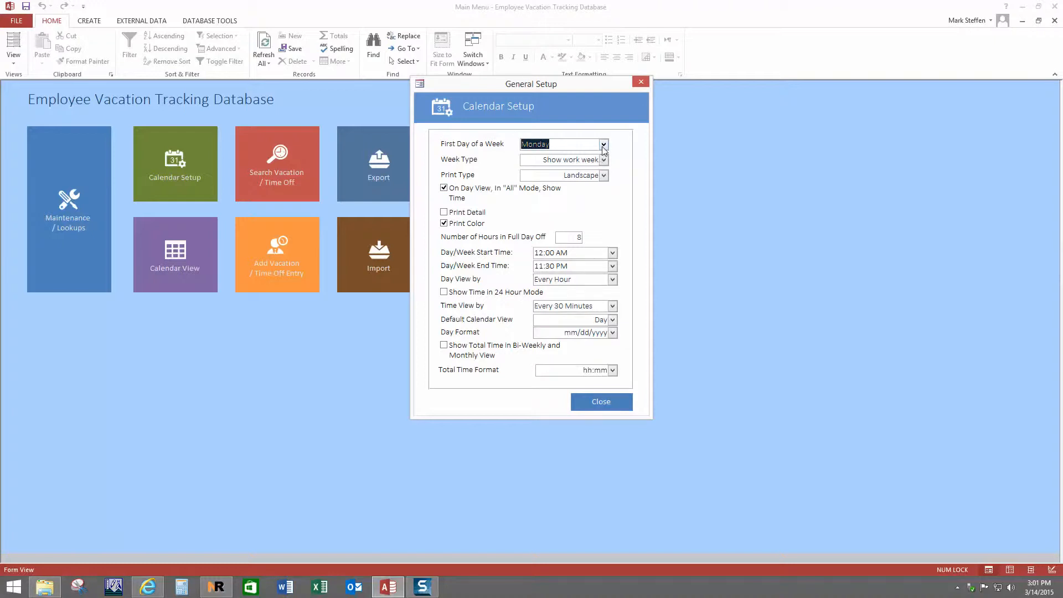
pyautogui.click(602, 144)
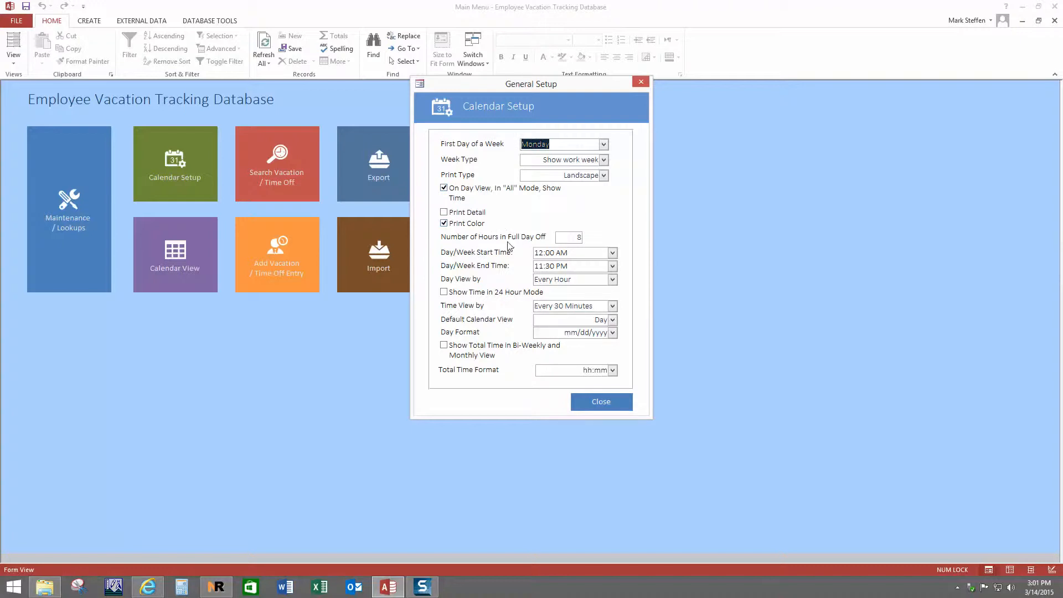
pyautogui.moveTo(522, 246)
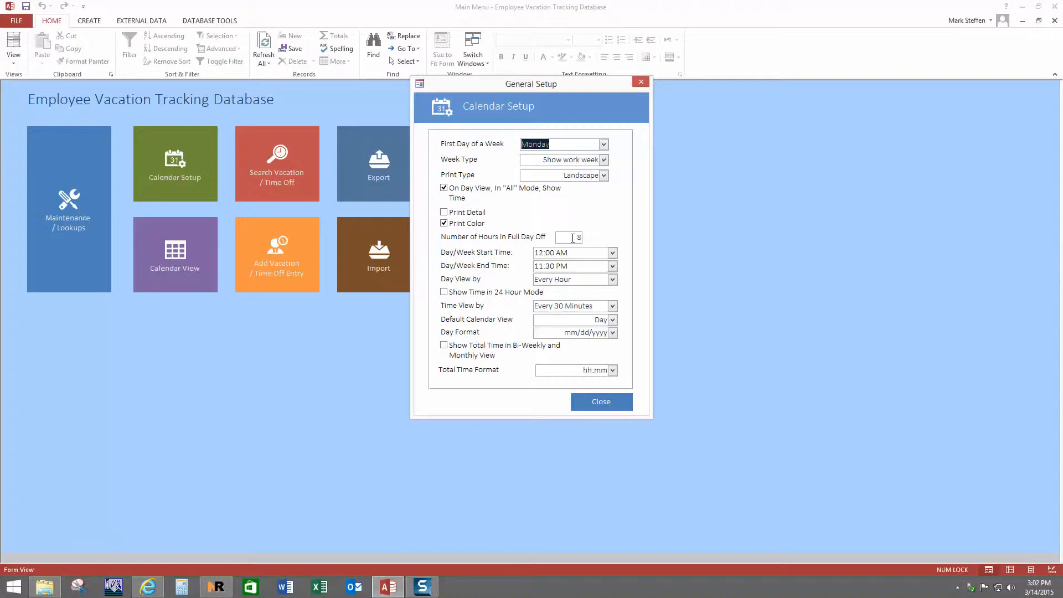
pyautogui.moveTo(511, 287)
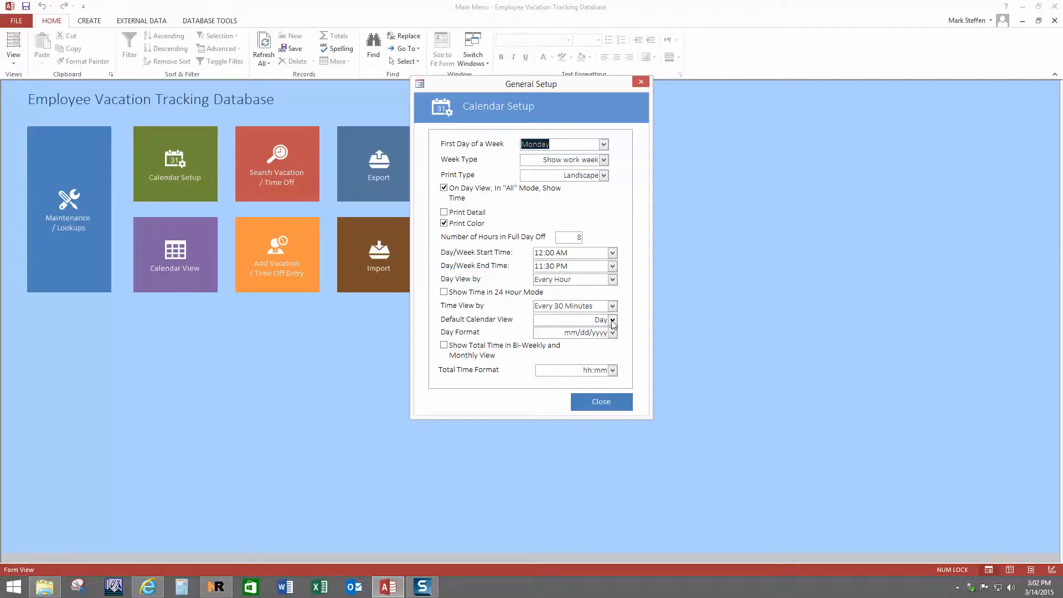
pyautogui.click(611, 320)
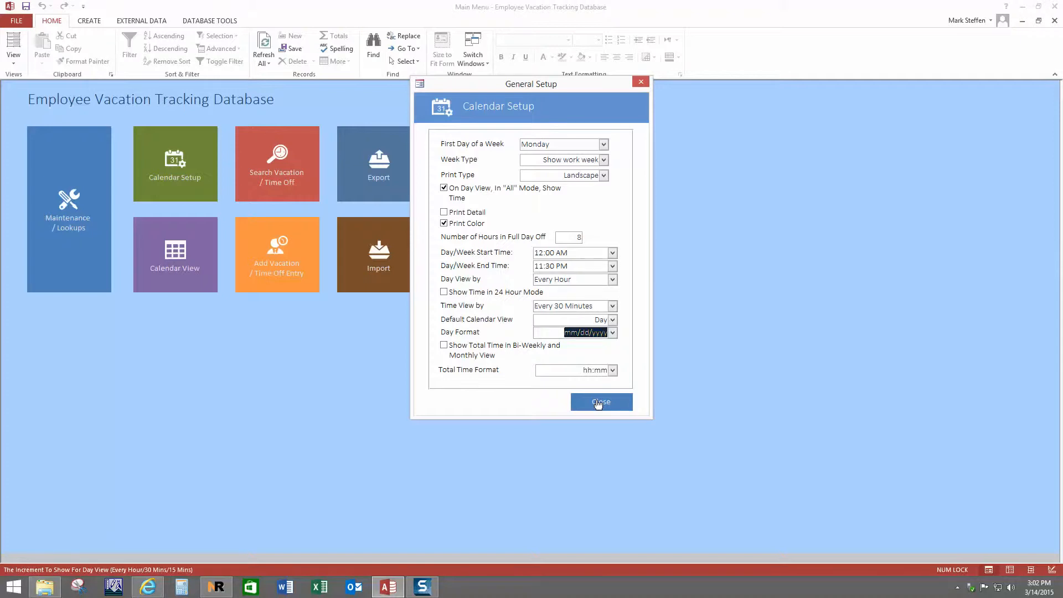
pyautogui.click(601, 401)
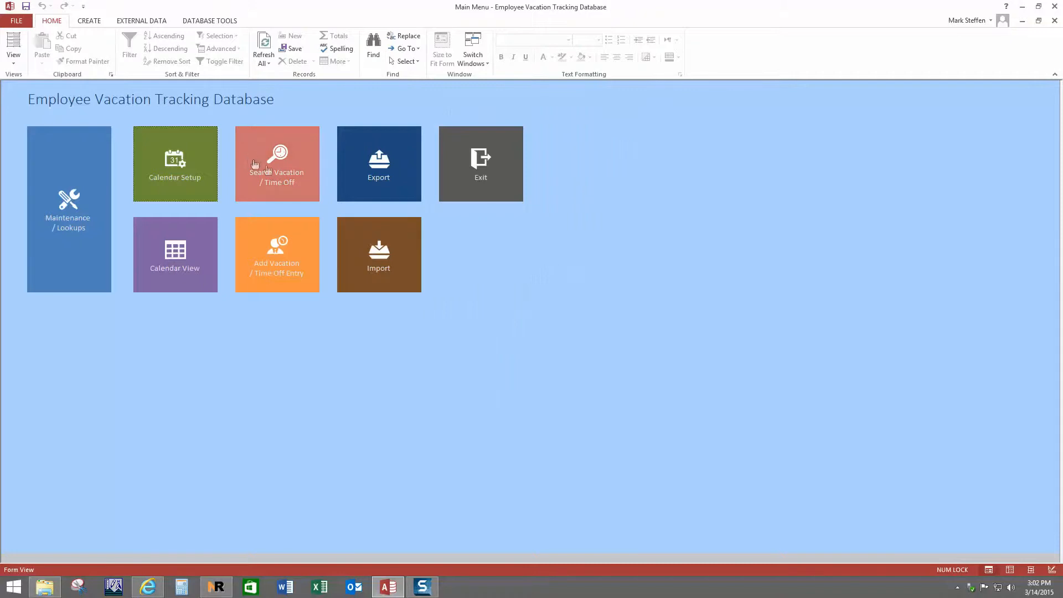
pyautogui.click(277, 163)
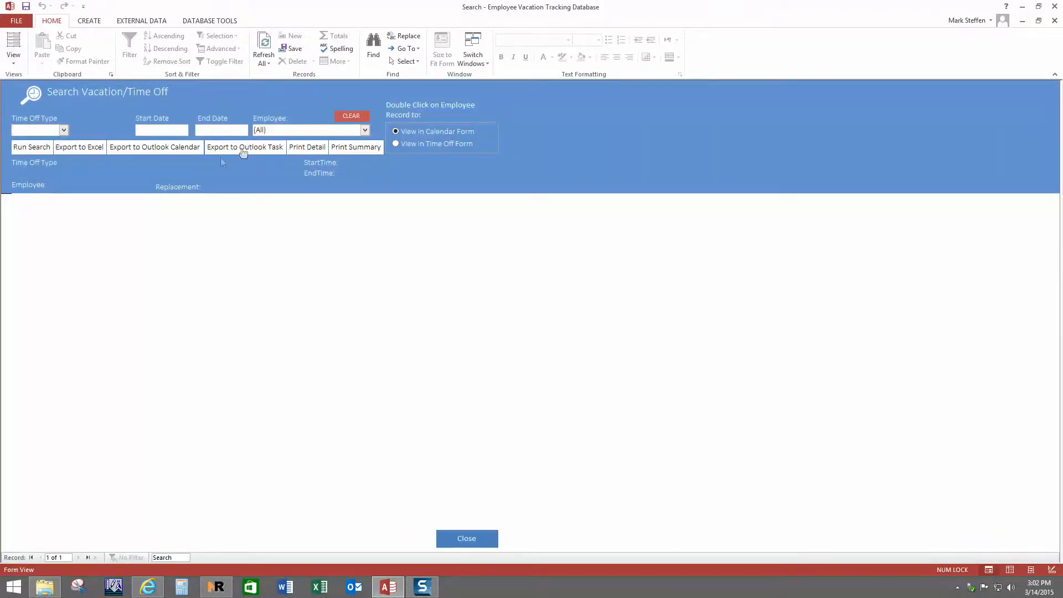
pyautogui.moveTo(73, 134)
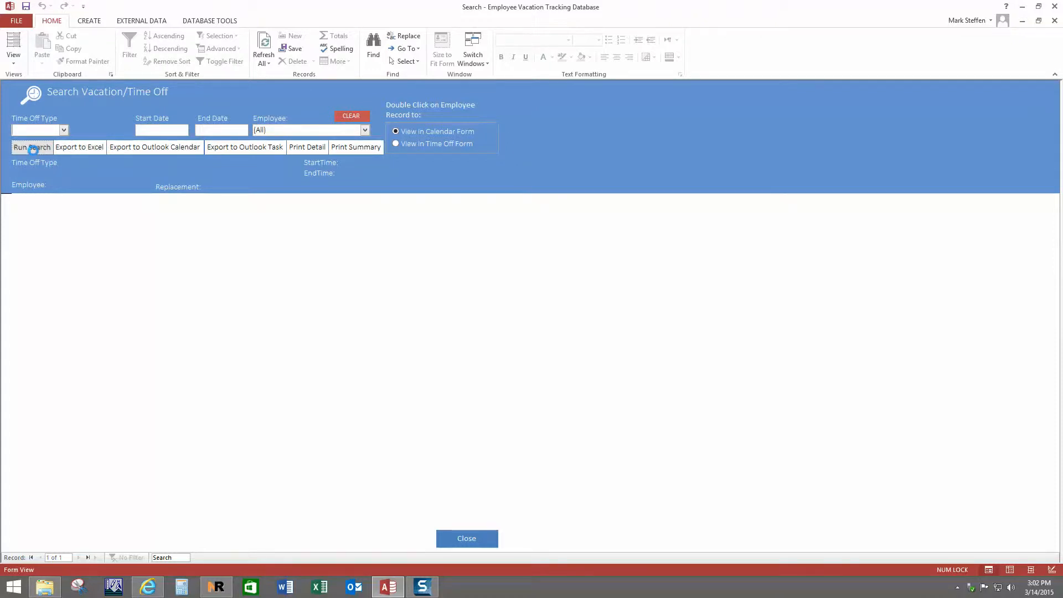
pyautogui.click(31, 147)
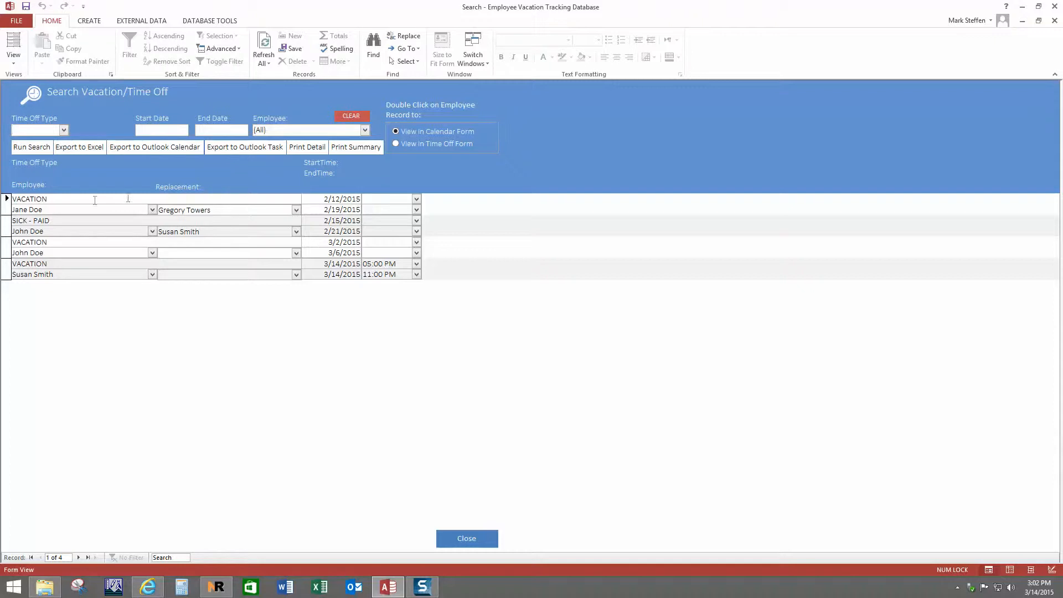
pyautogui.moveTo(206, 315)
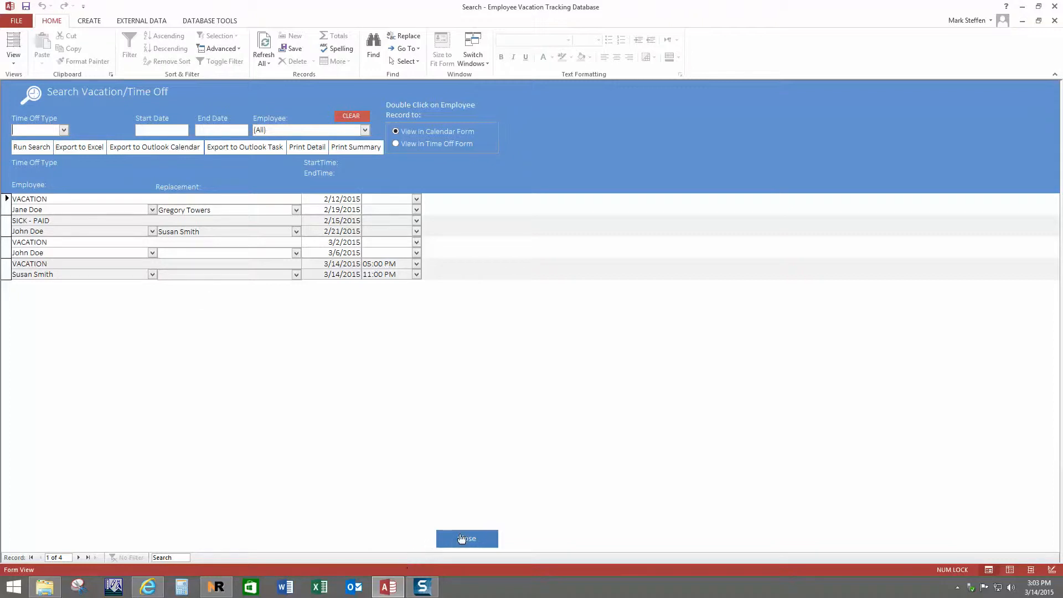
pyautogui.click(467, 538)
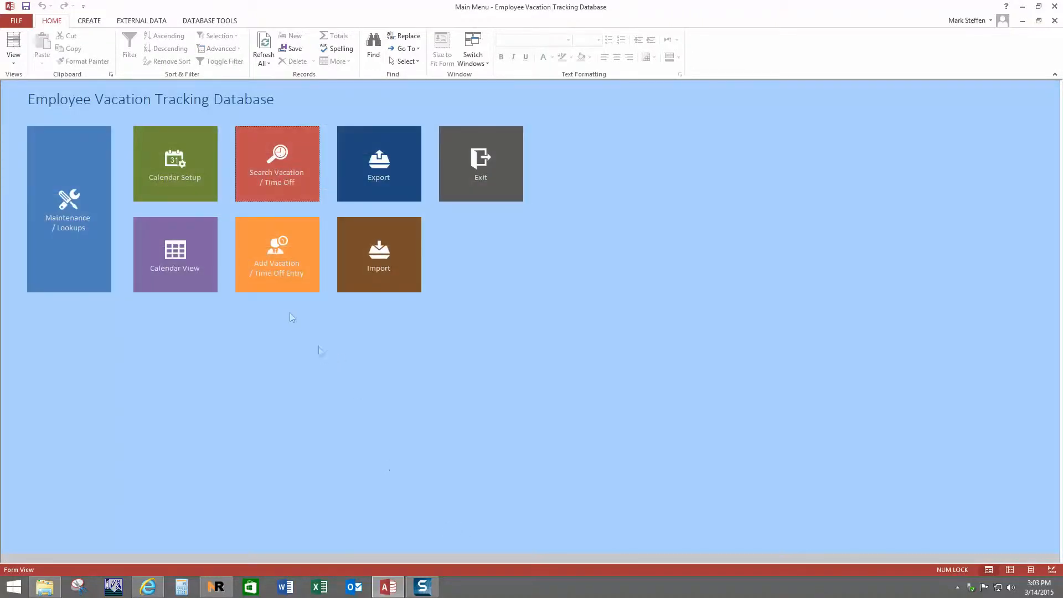
pyautogui.moveTo(379, 191)
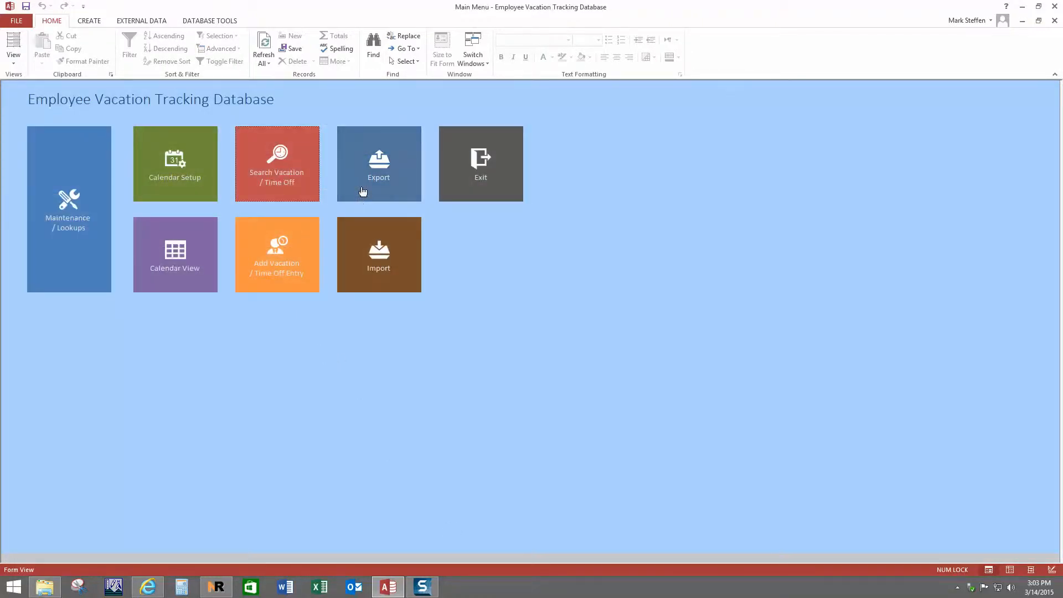
# Open Export to Outlook Calendar, view its employee list, and close without exporting.
pyautogui.click(379, 163)
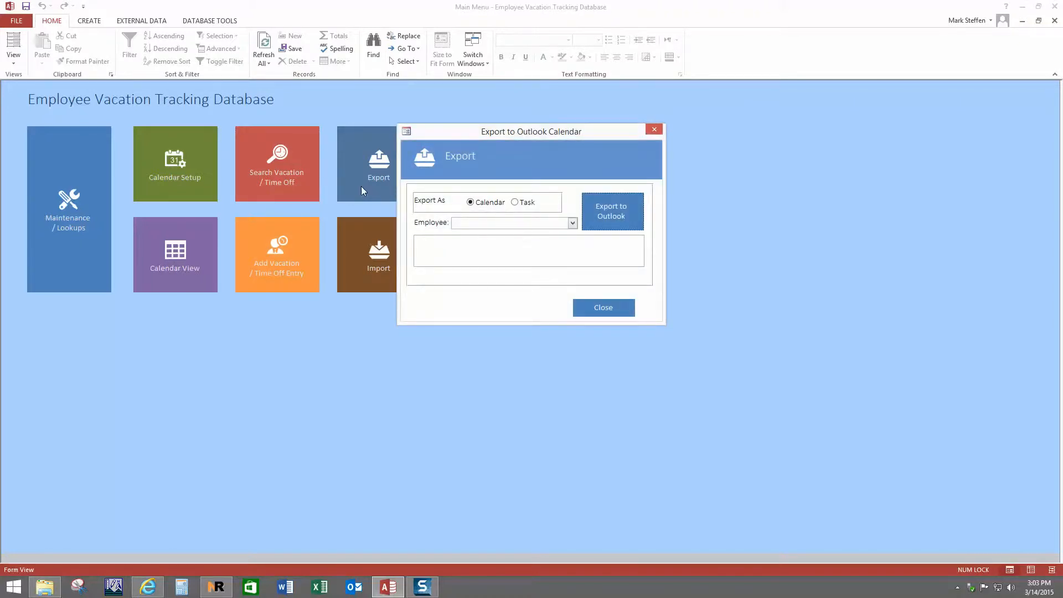
pyautogui.moveTo(523, 235)
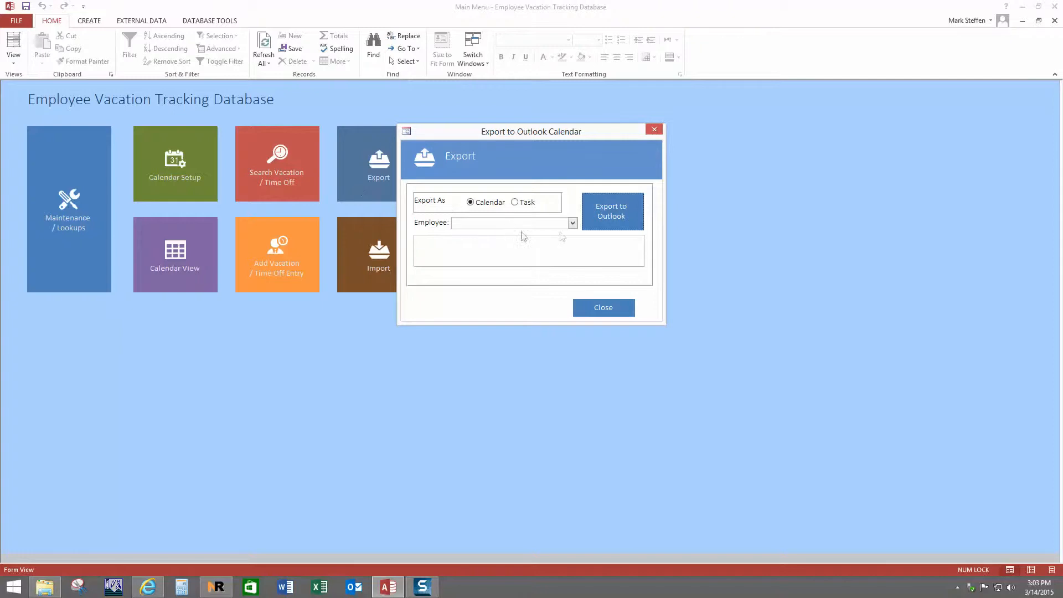
pyautogui.click(572, 223)
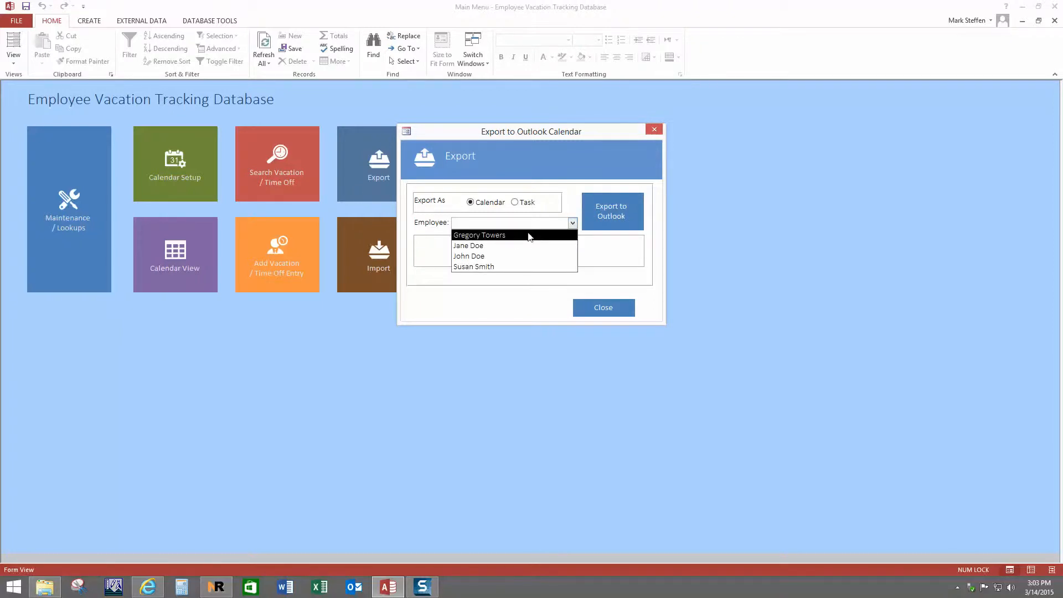
pyautogui.moveTo(574, 218)
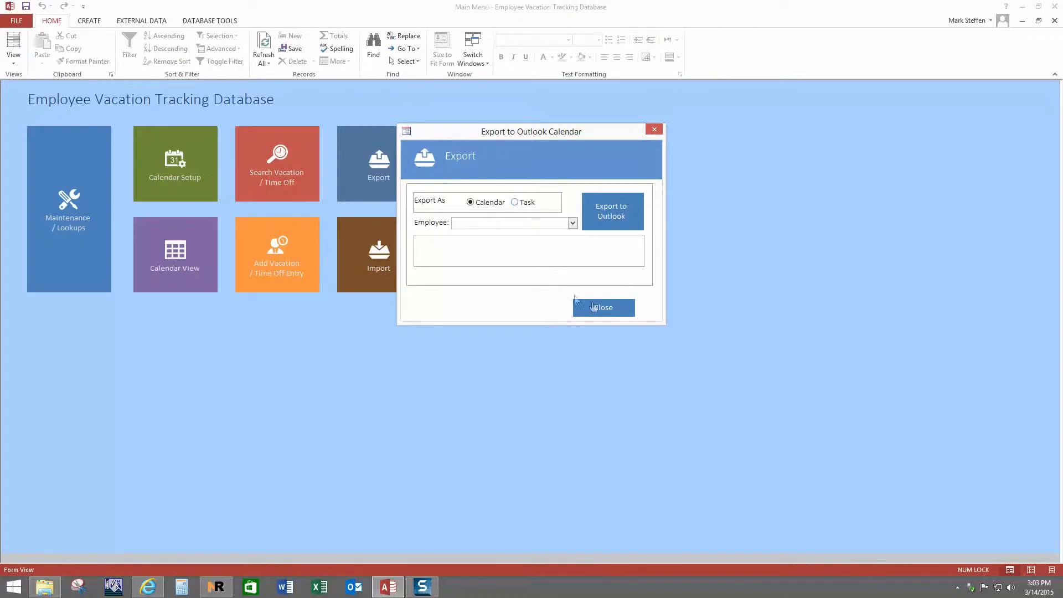
pyautogui.click(603, 307)
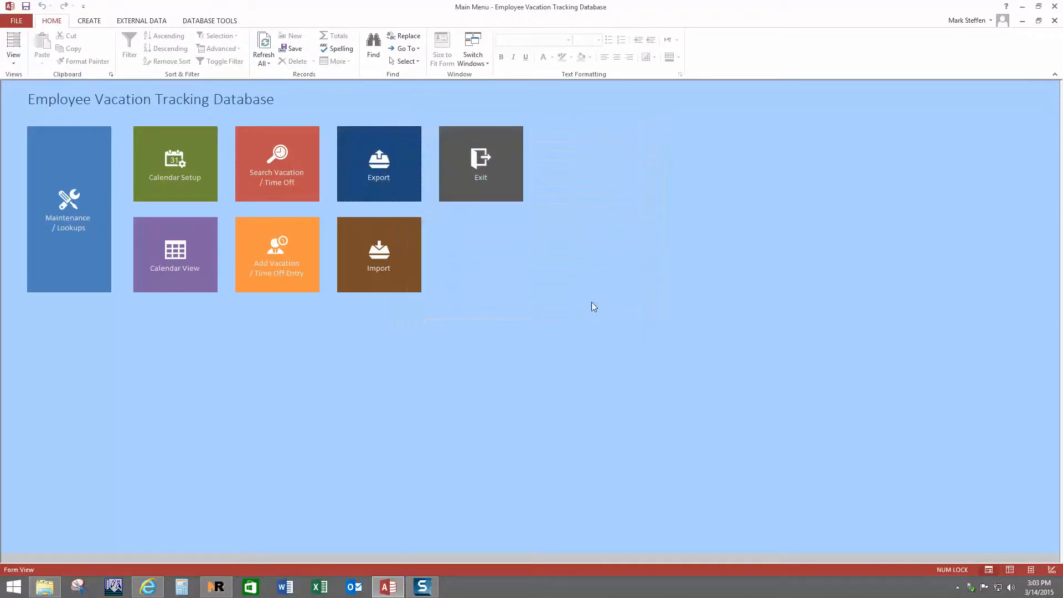
pyautogui.moveTo(175, 274)
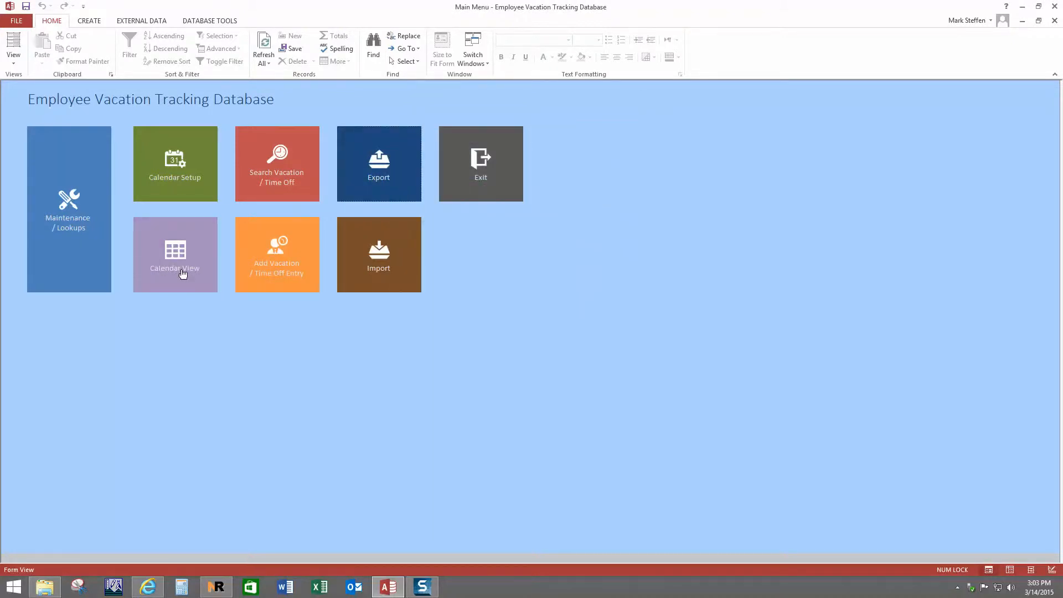
pyautogui.moveTo(106, 220)
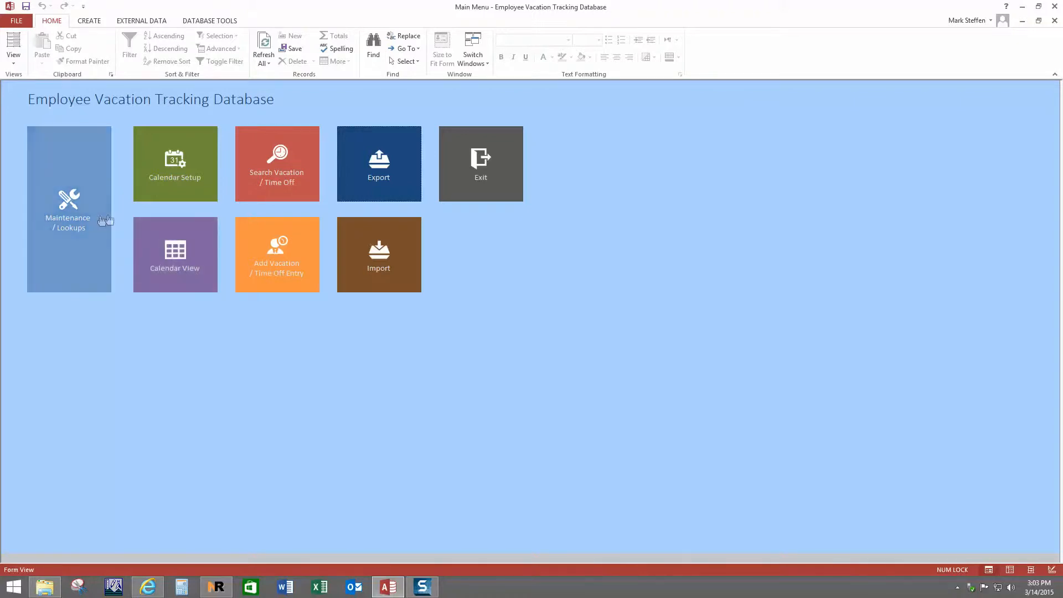
# Open Maintenance / Lookups and show the Departments list with Departments 1, 2 and 3.
pyautogui.click(68, 209)
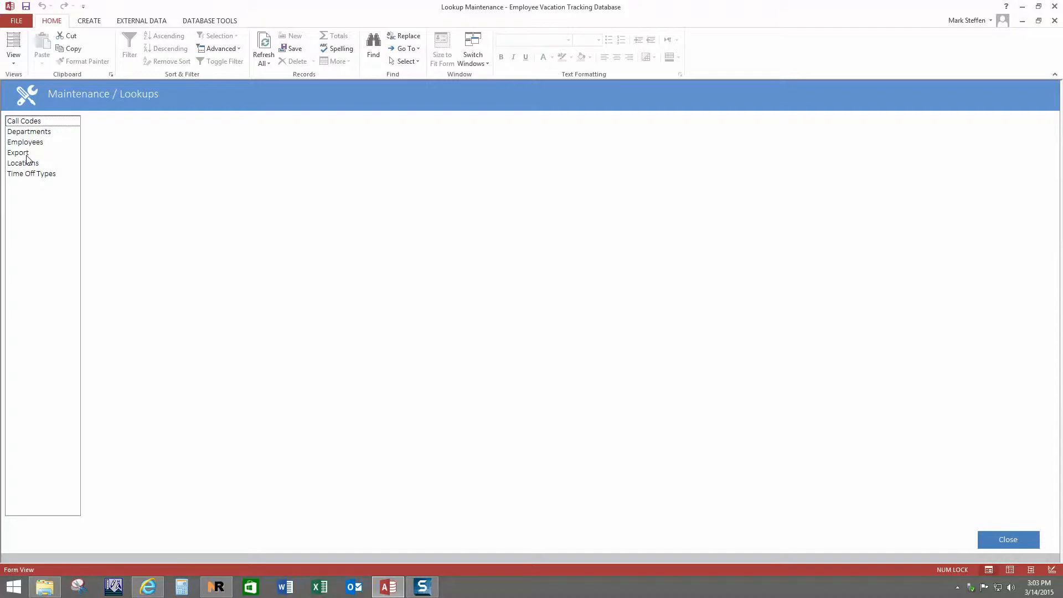
pyautogui.click(30, 130)
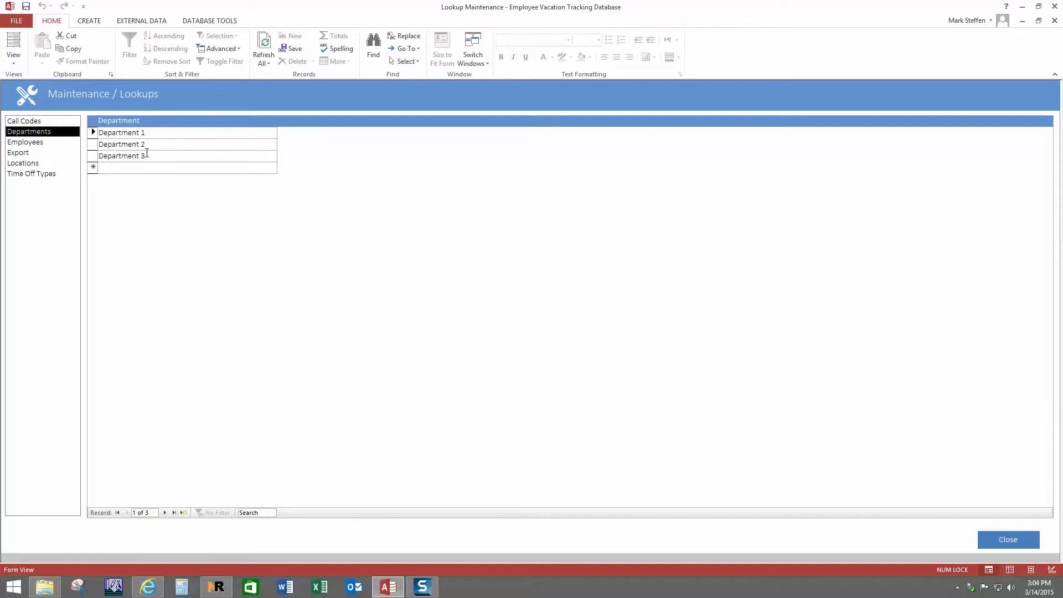
pyautogui.moveTo(133, 162)
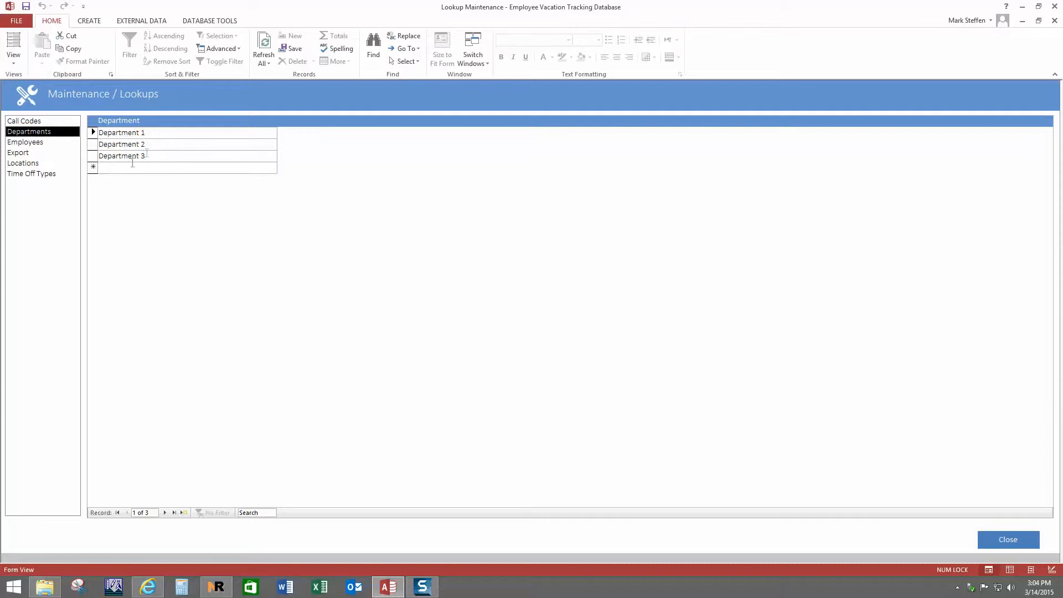
# Show Jane Doe's employee record and cancel a blank meeting note without saving.
pyautogui.click(25, 142)
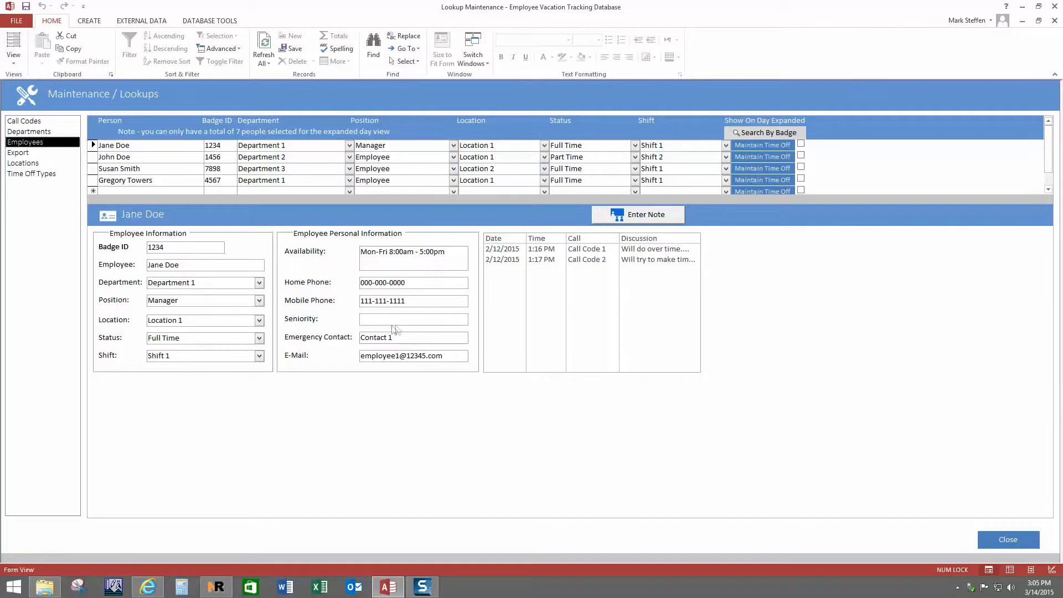
pyautogui.moveTo(556, 303)
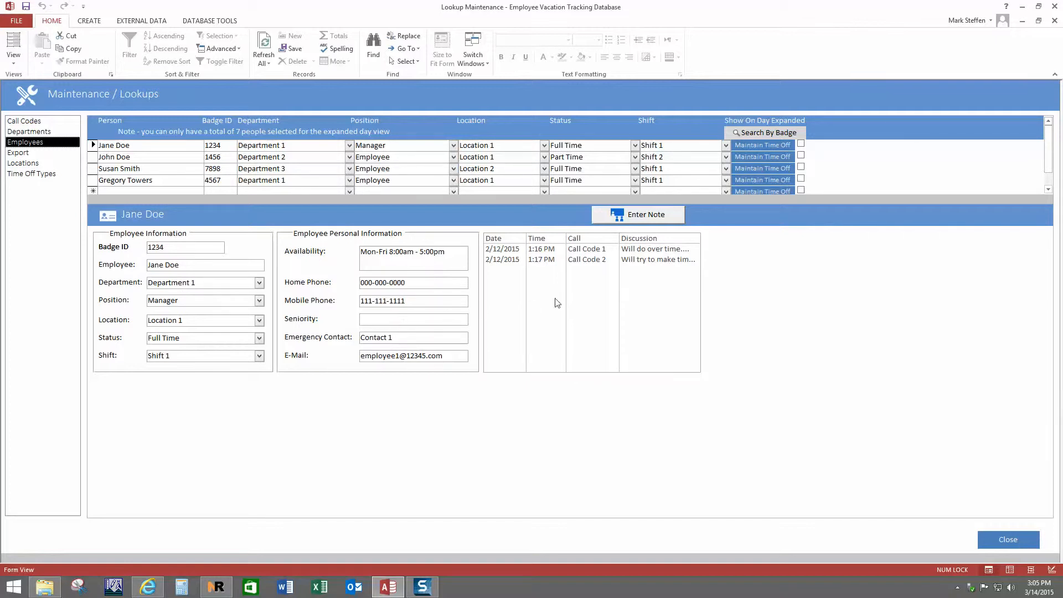
pyautogui.moveTo(546, 265)
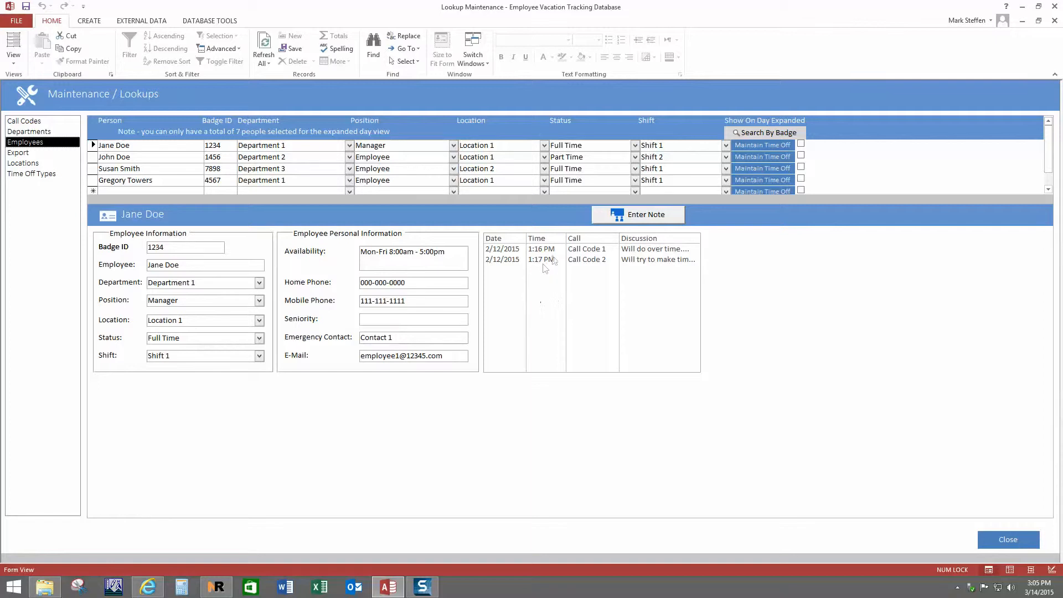
pyautogui.click(636, 214)
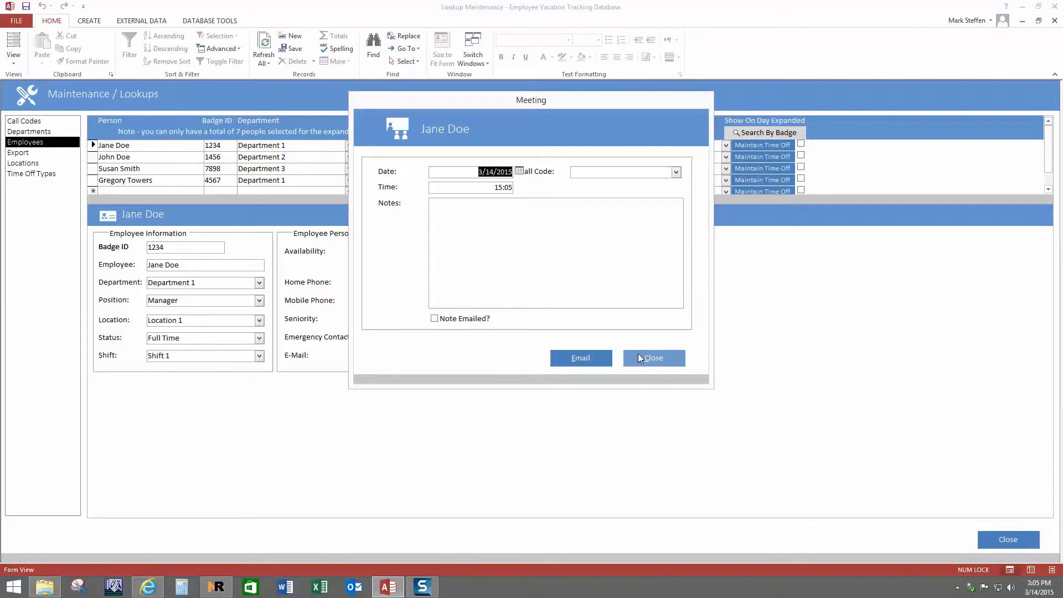
pyautogui.click(653, 358)
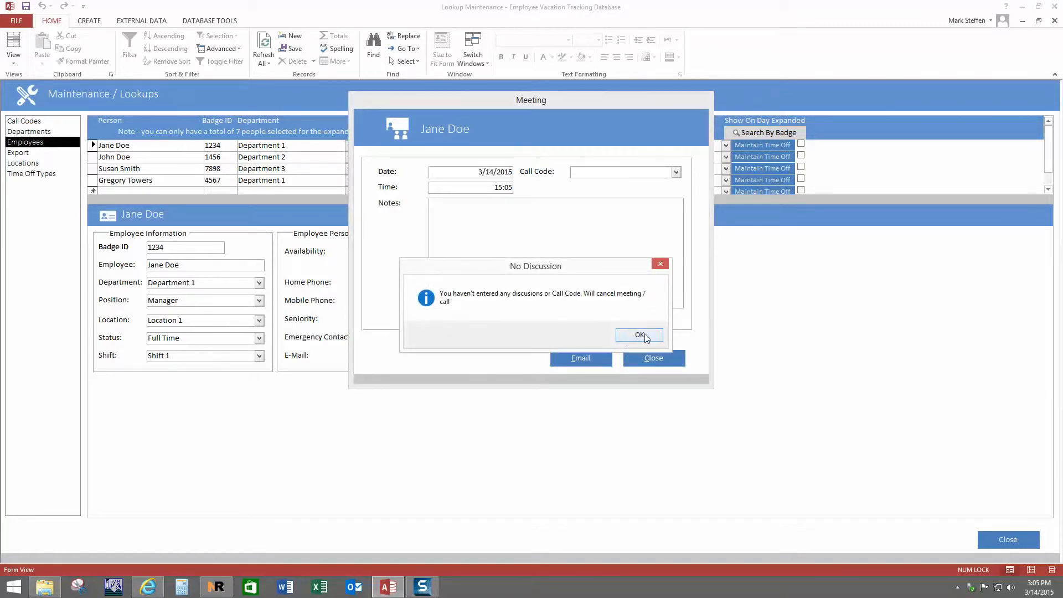
pyautogui.click(638, 335)
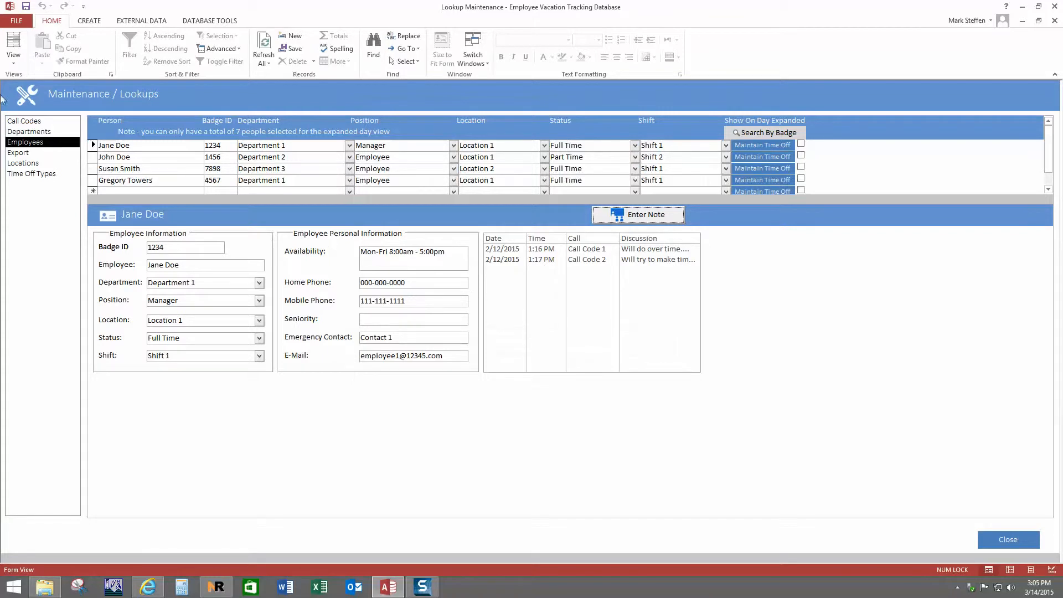
# View the Export and Export Employees options, then the Time Off Types list.
pyautogui.click(18, 153)
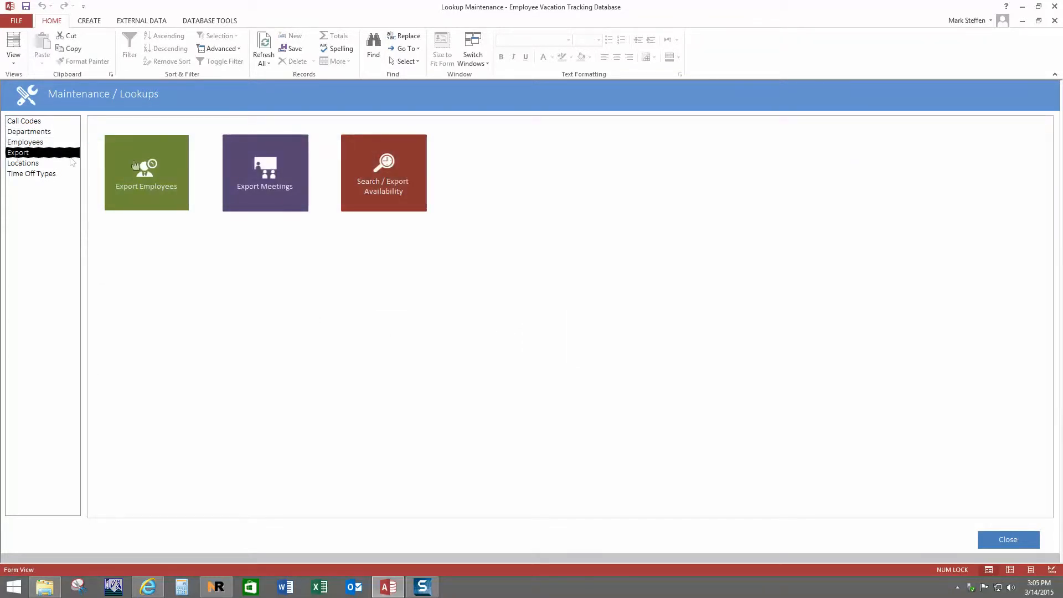
pyautogui.moveTo(265, 172)
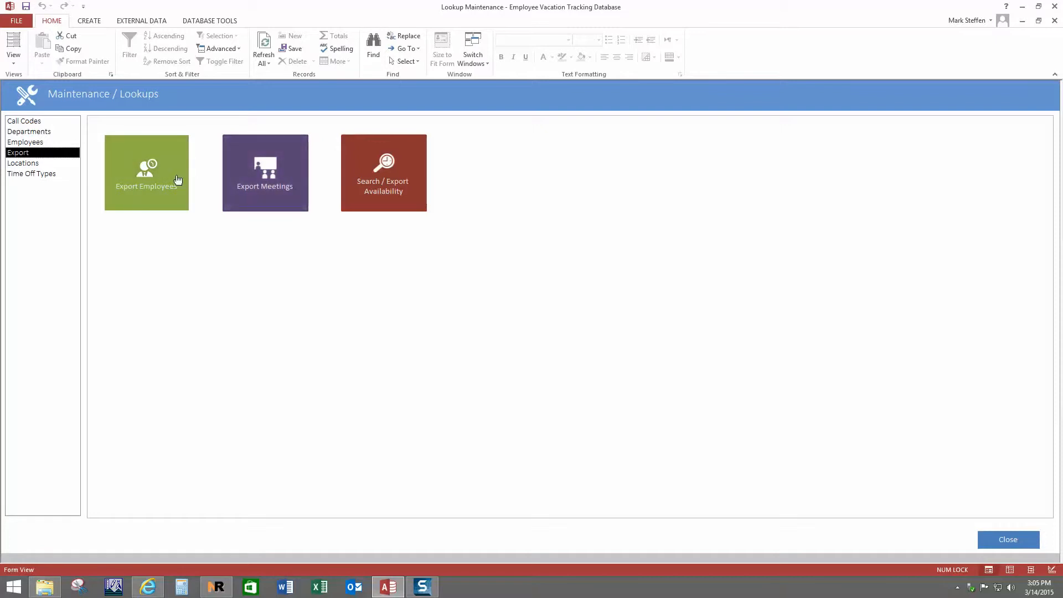
pyautogui.click(23, 163)
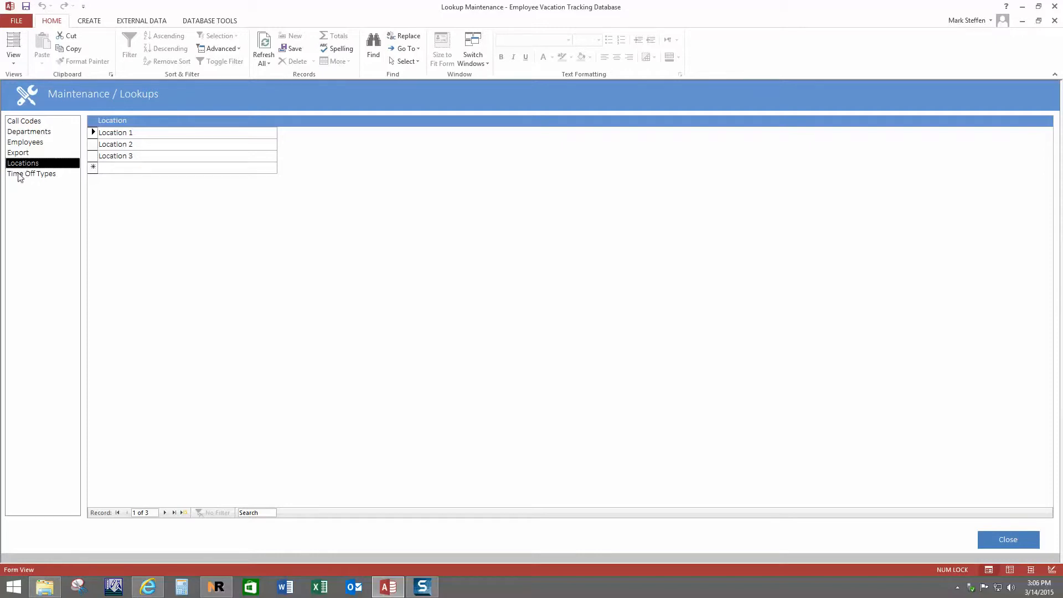
pyautogui.click(31, 173)
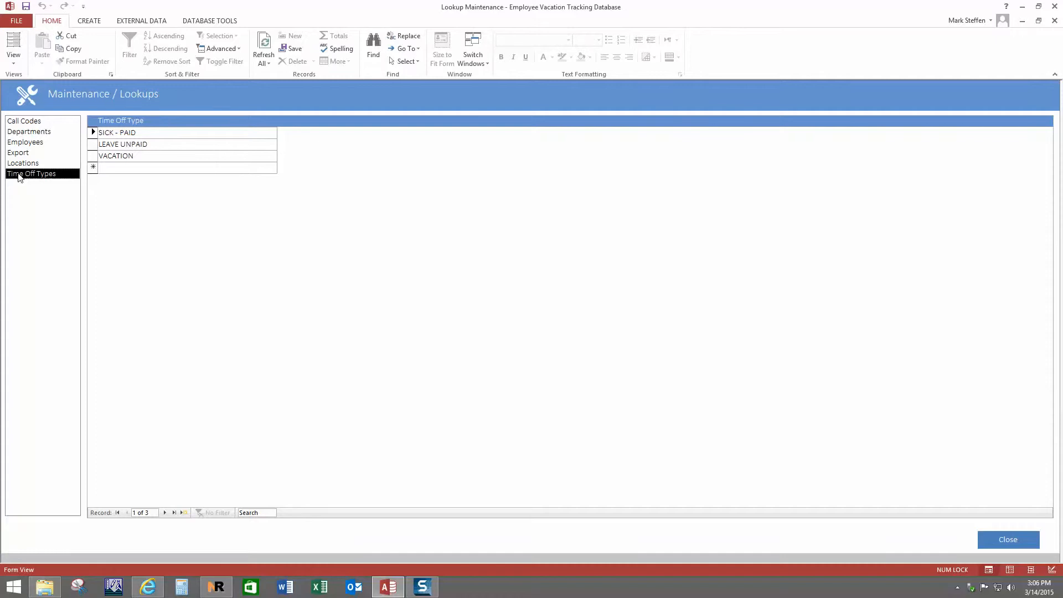
pyautogui.moveTo(864, 495)
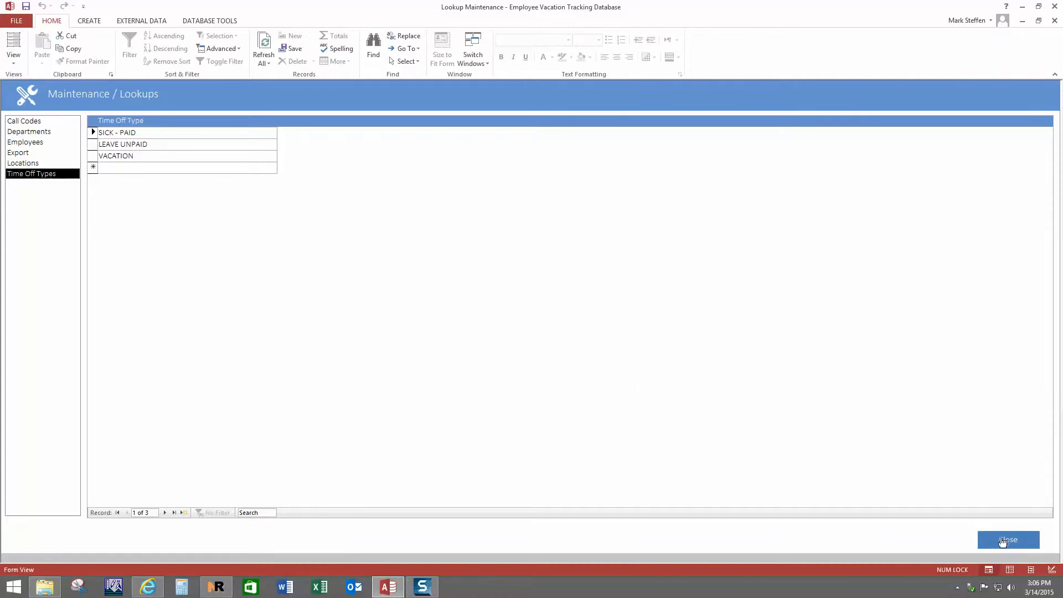
# Close the Lookup Maintenance form to return to the vacation database main menu.
pyautogui.click(1008, 539)
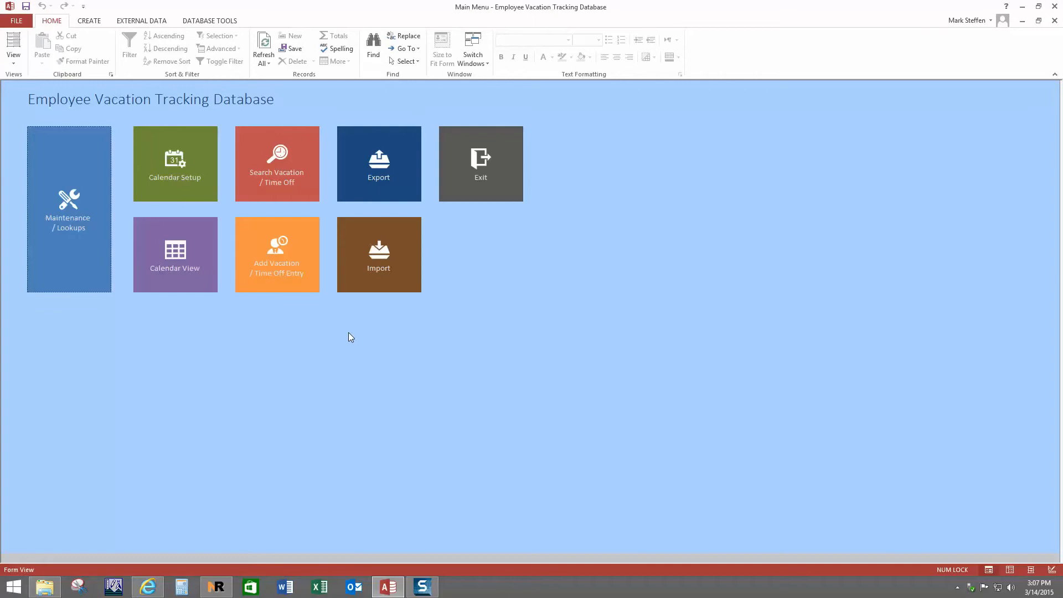
pyautogui.click(378, 254)
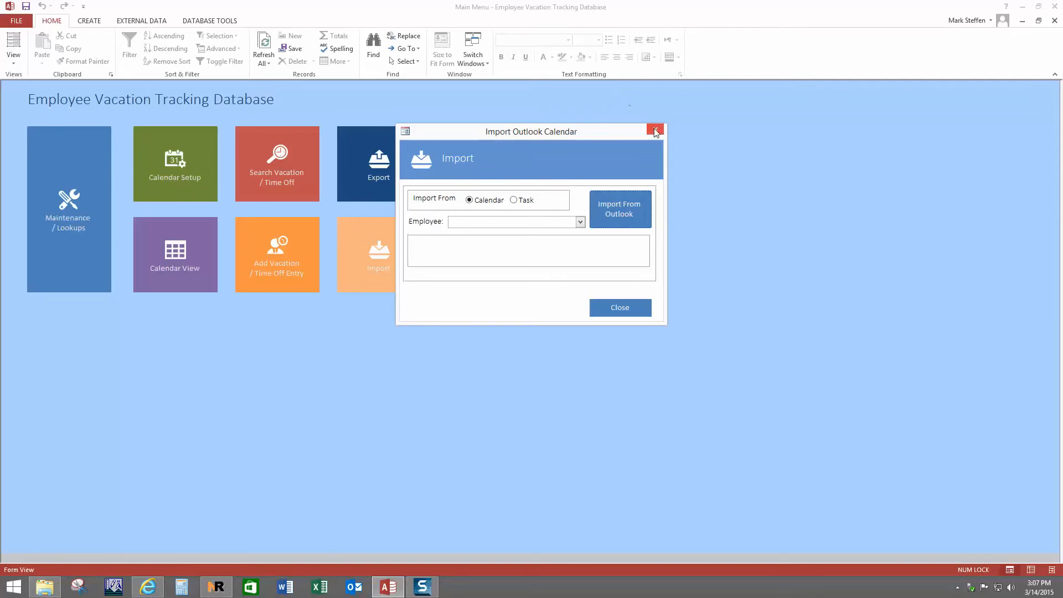
pyautogui.click(654, 131)
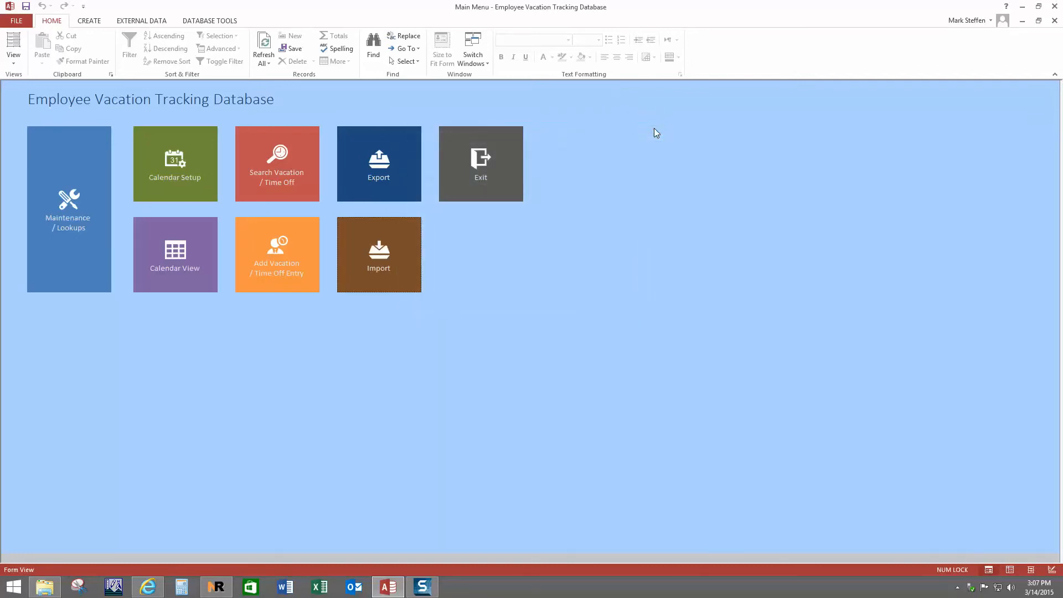